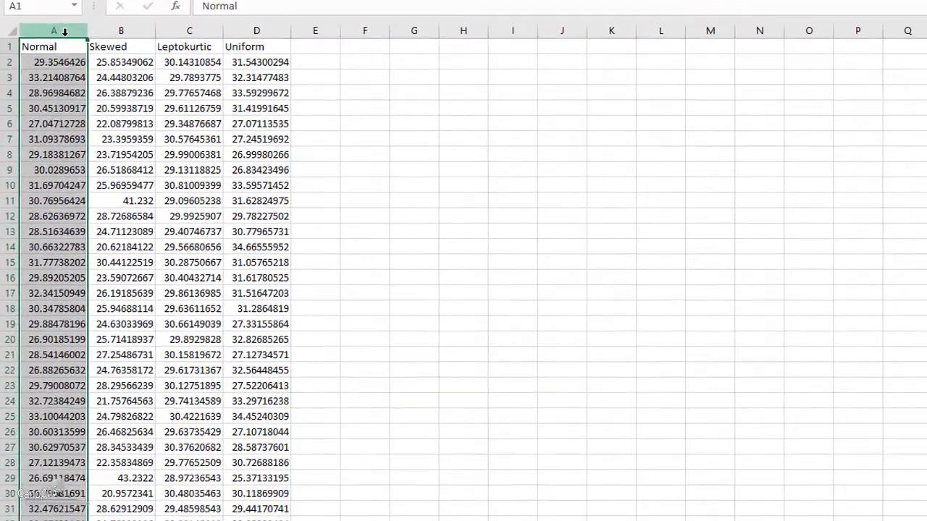
Select the Normal data column, then switch to Sheet2.
left_click(131, 45)
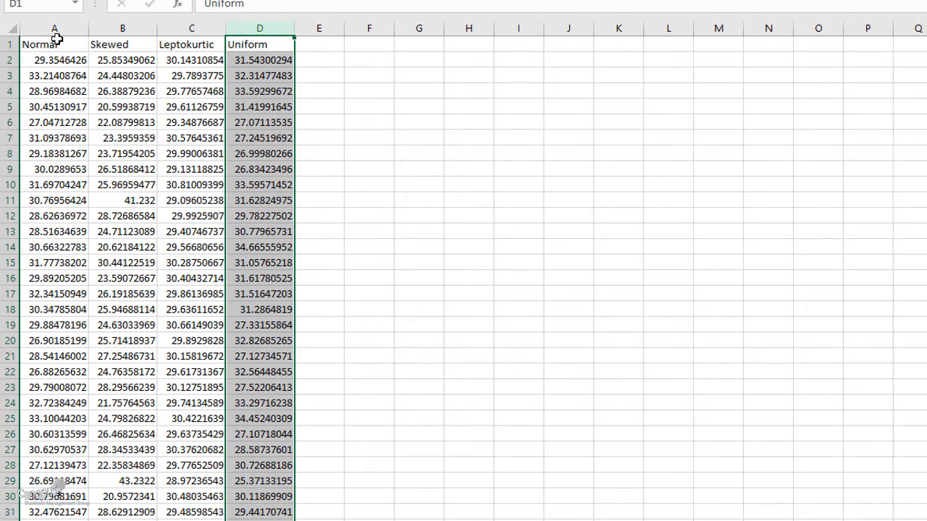
left_click(55, 49)
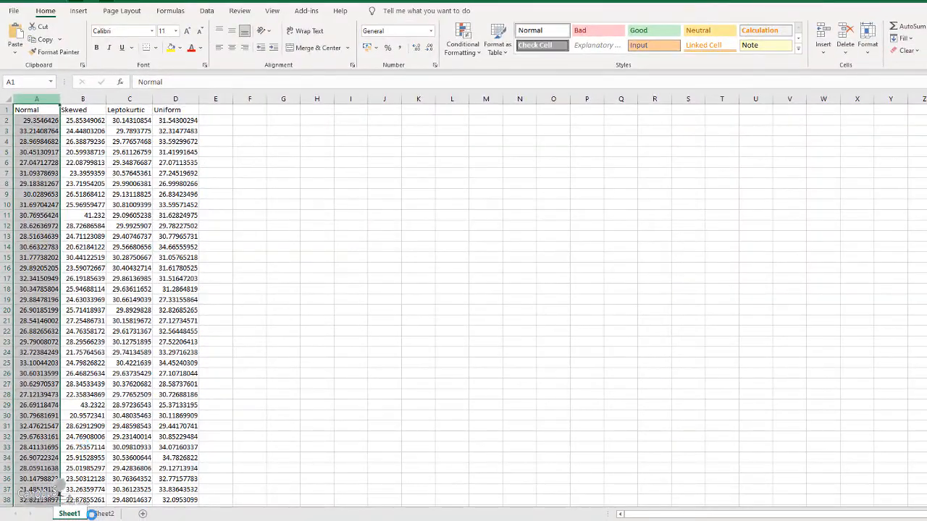
left_click(104, 514)
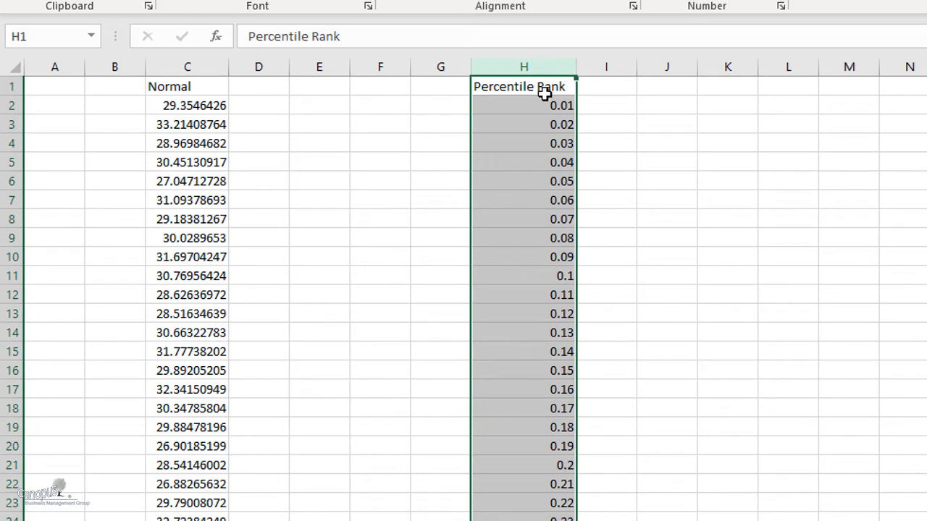
mouse_move(499, 110)
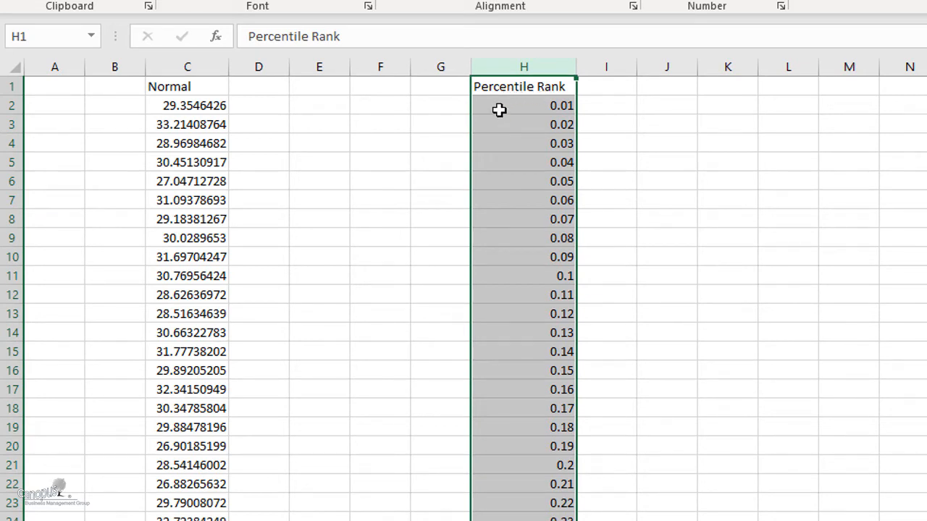
Review the Percentile Rank values in column H, starting 0.01, 0.02, 0.03.
left_click(523, 105)
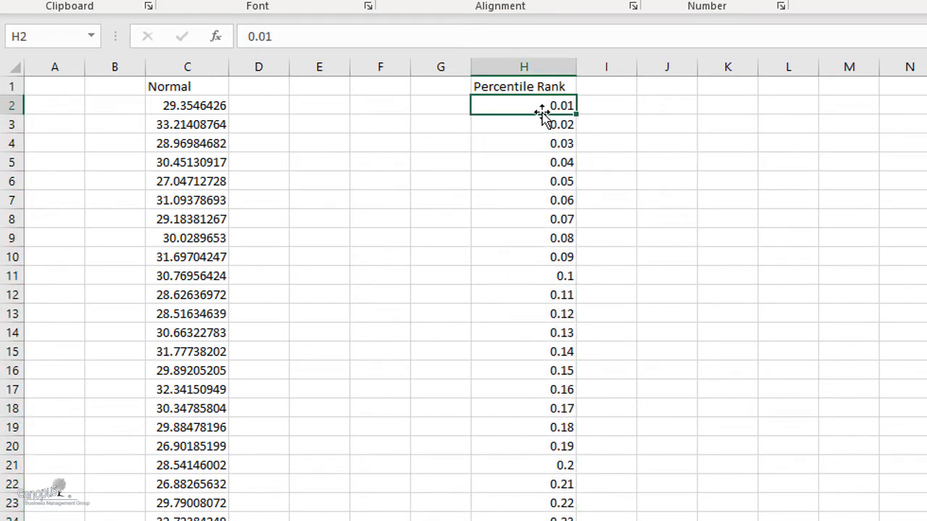
left_click(524, 142)
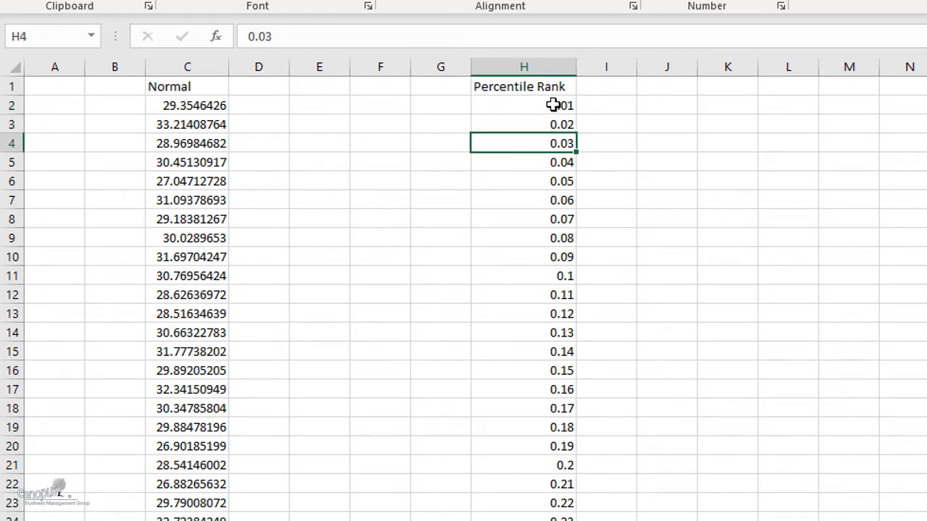
left_click_drag(523, 105, 523, 503)
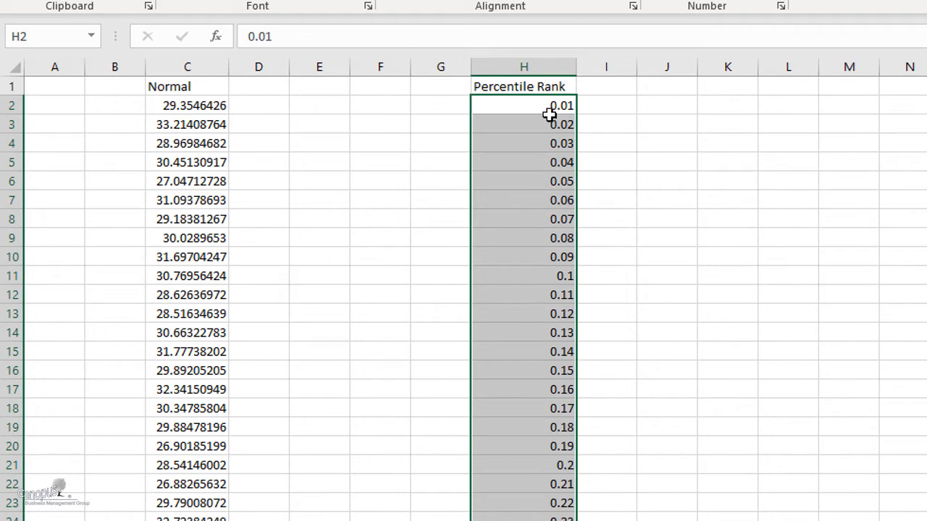
mouse_move(545, 121)
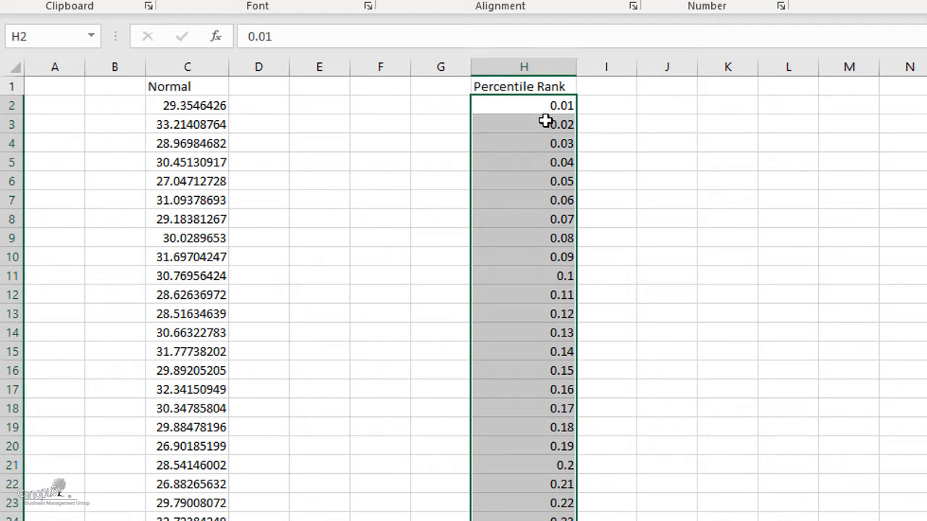
mouse_move(543, 123)
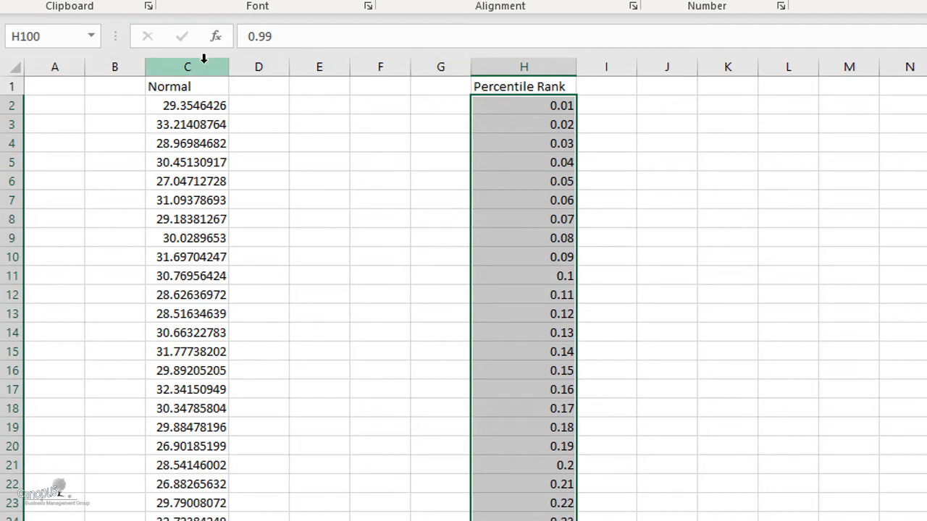
left_click(604, 86)
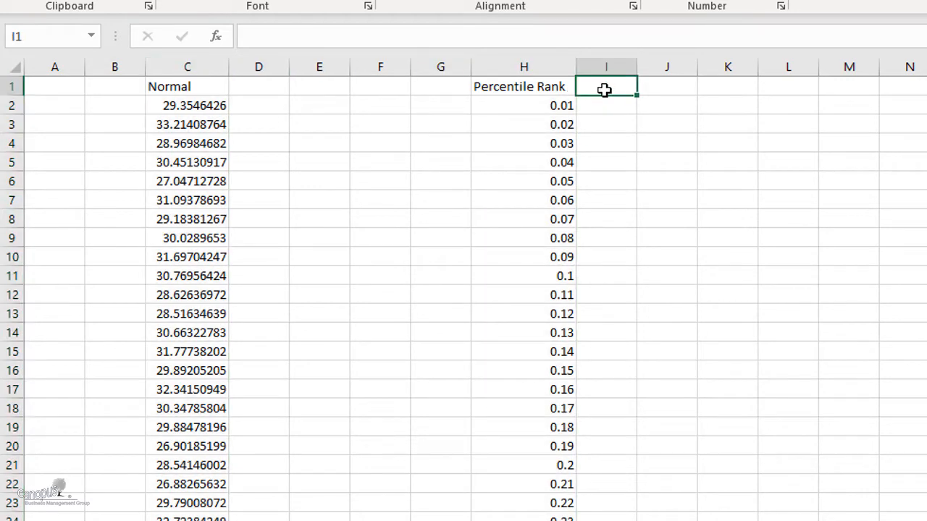
mouse_move(829, 212)
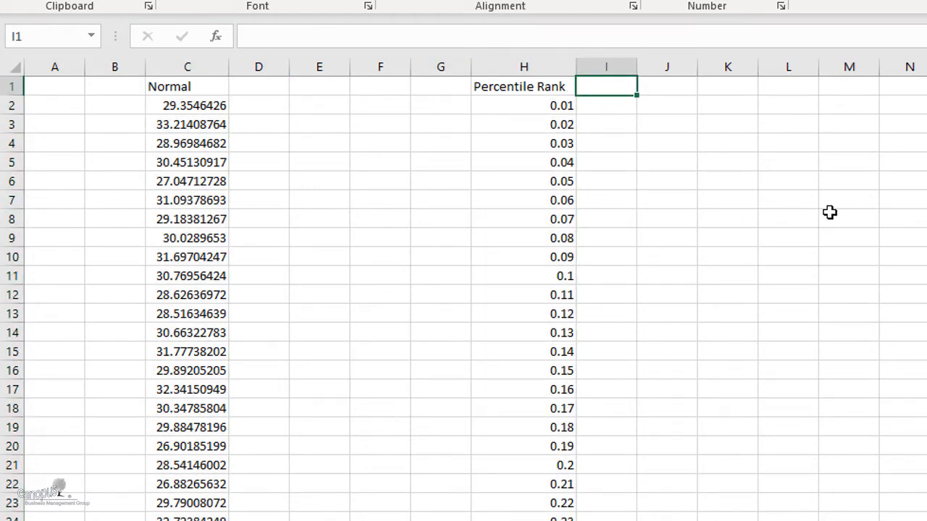
mouse_move(827, 214)
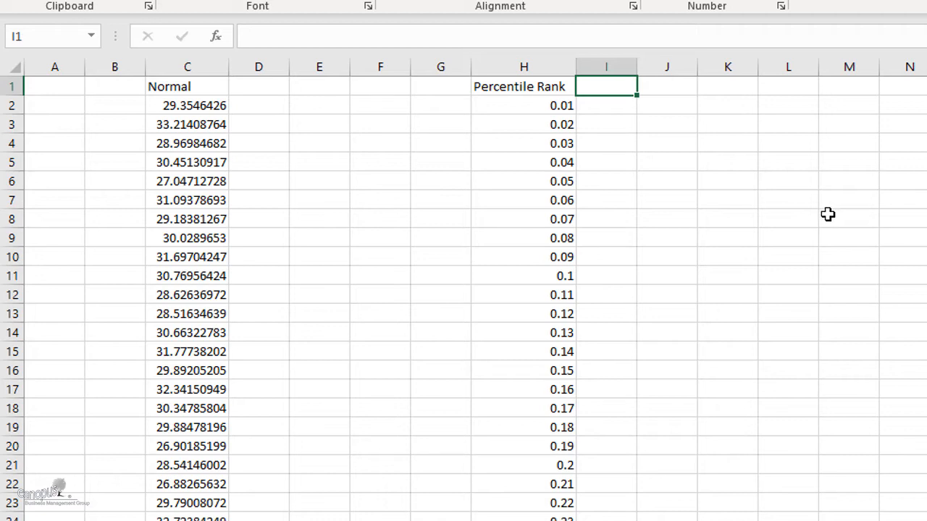
mouse_move(612, 108)
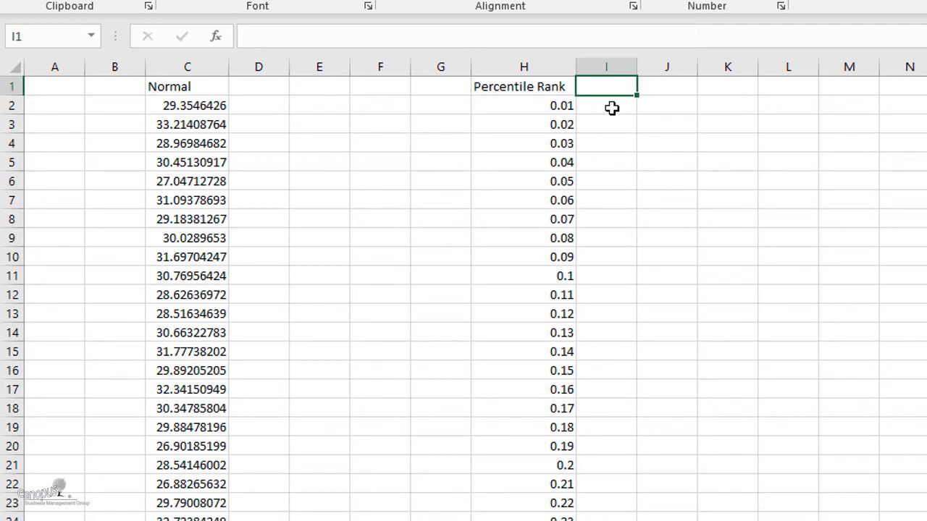
mouse_move(608, 103)
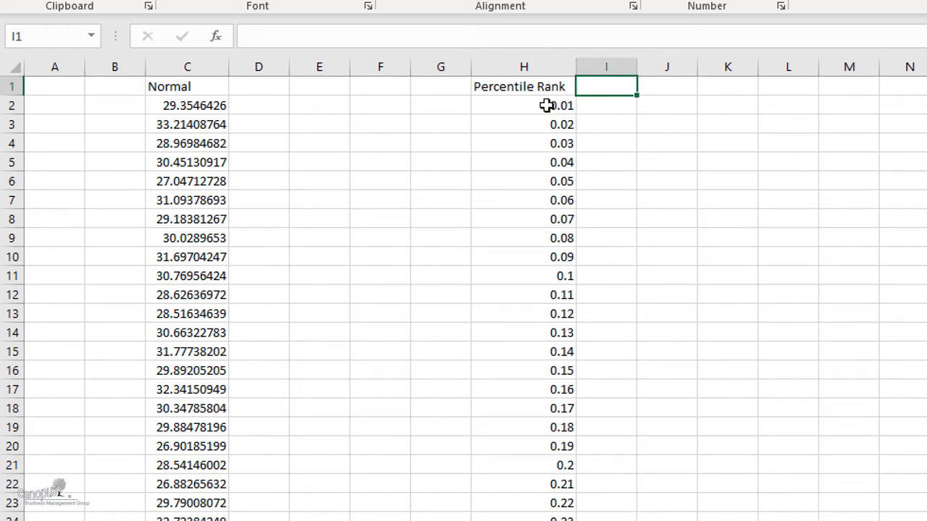
left_click(542, 105)
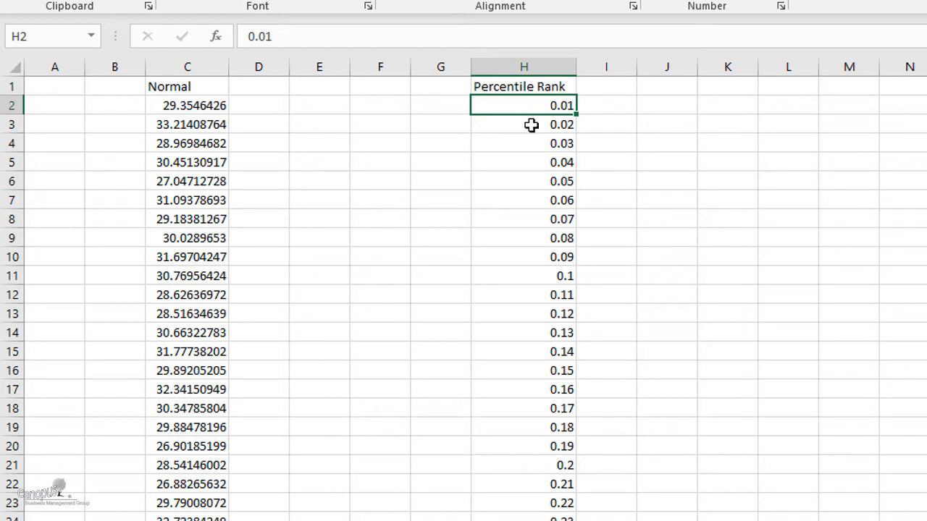
mouse_move(522, 131)
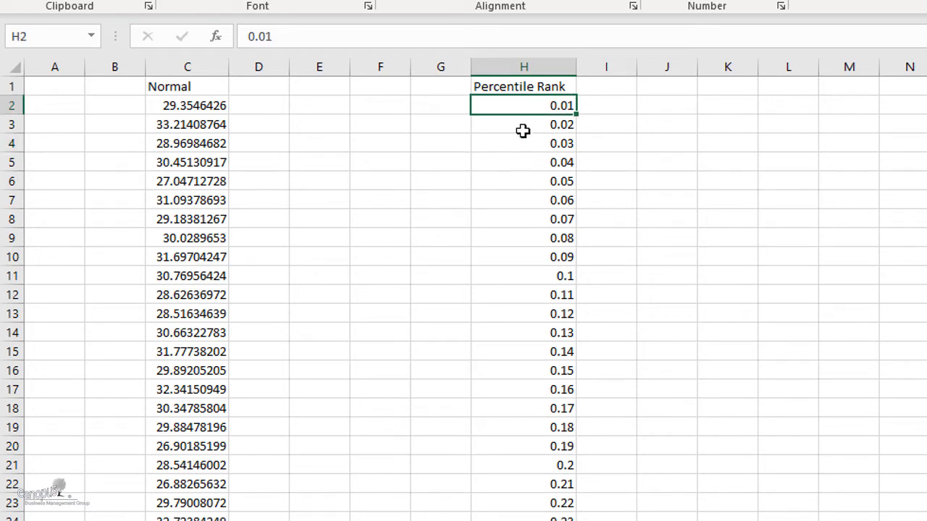
mouse_move(525, 116)
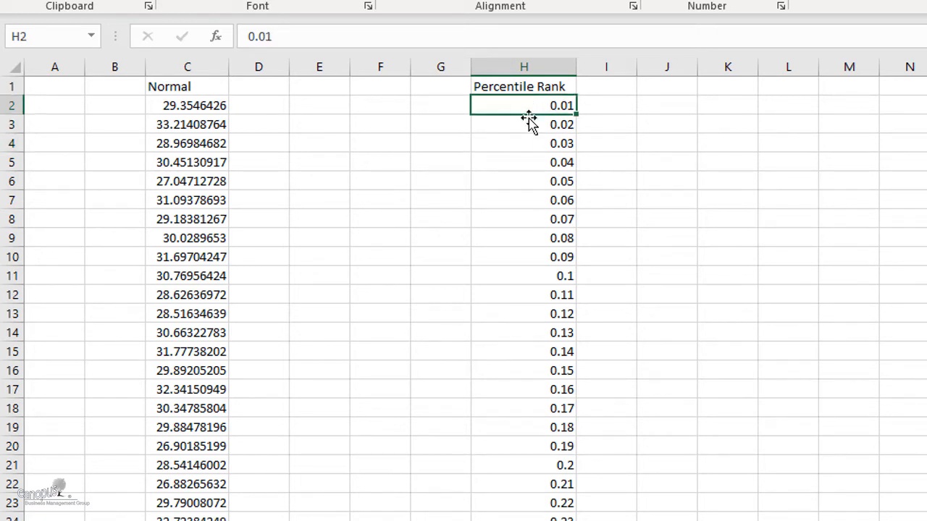
mouse_move(612, 105)
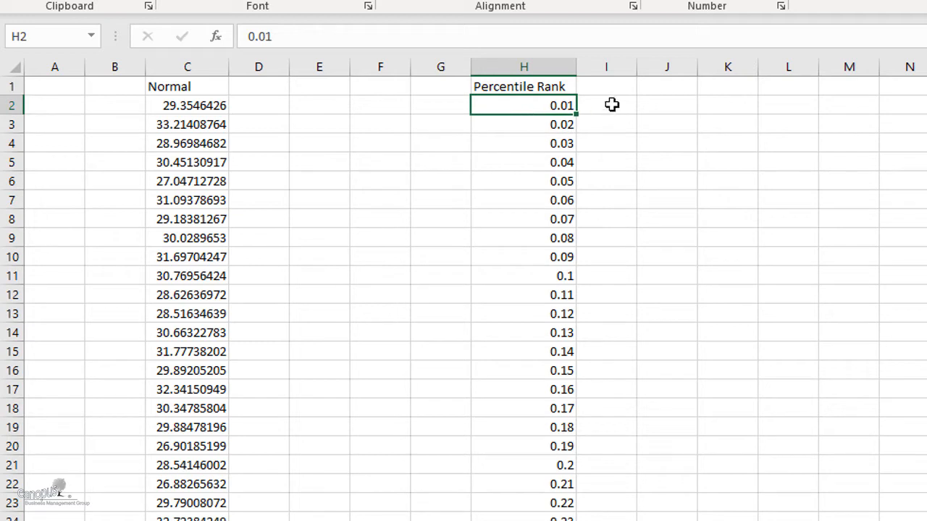
left_click(533, 124)
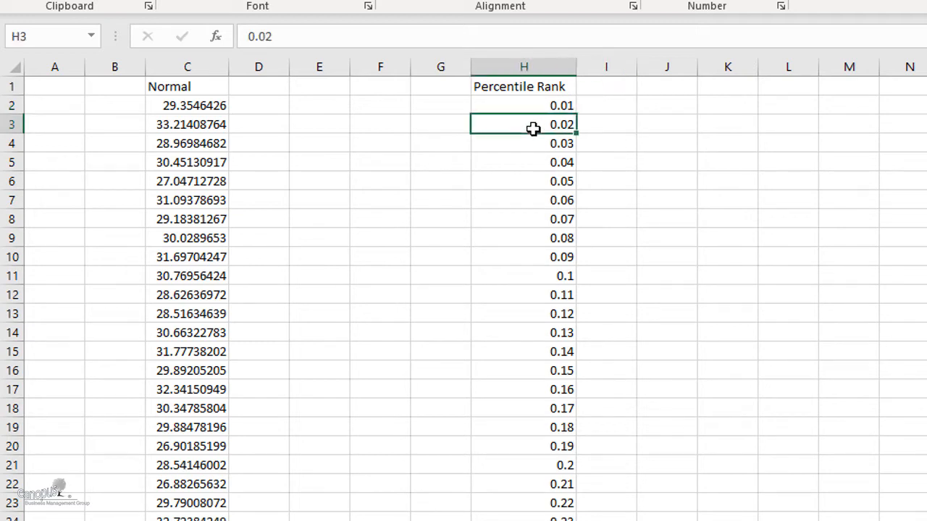
mouse_move(530, 138)
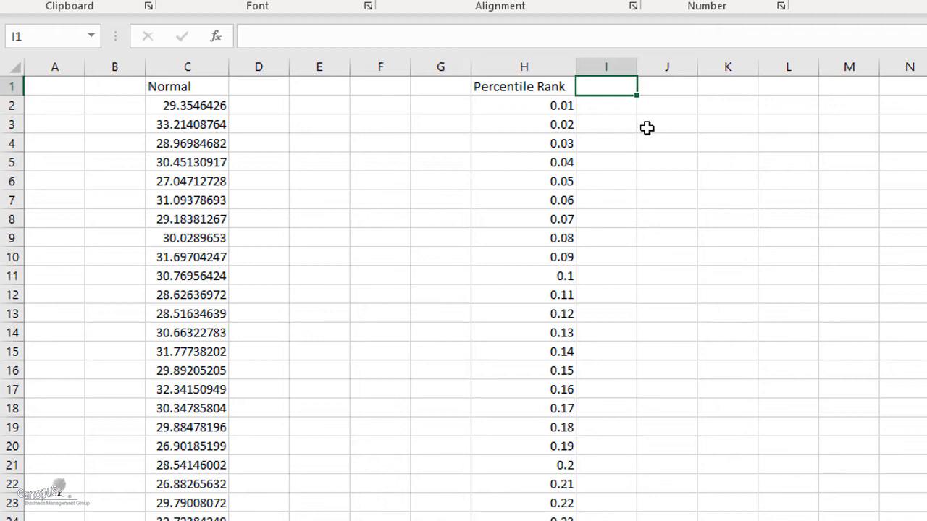
mouse_move(601, 110)
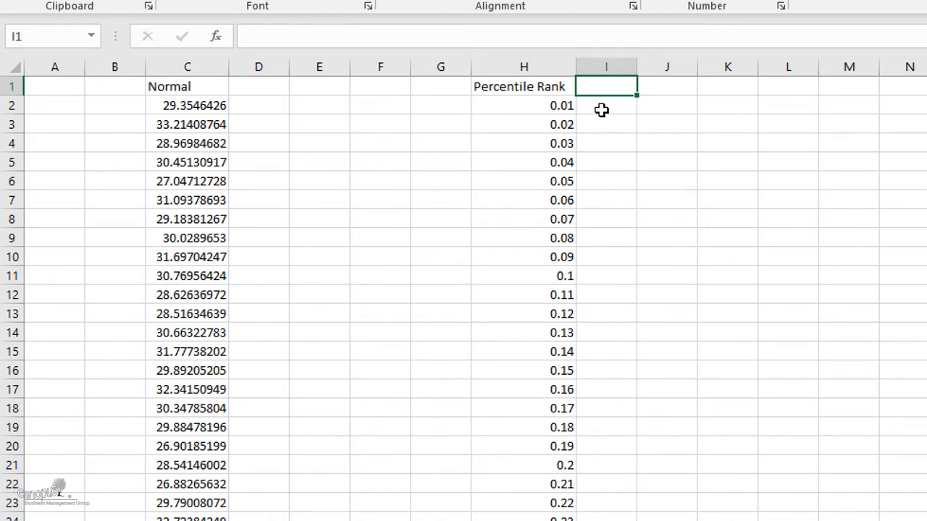
Enter =NORM.S.INV(H2) in cell I2, giving -2.32635 for the 0.01 rank.
left_click(605, 105)
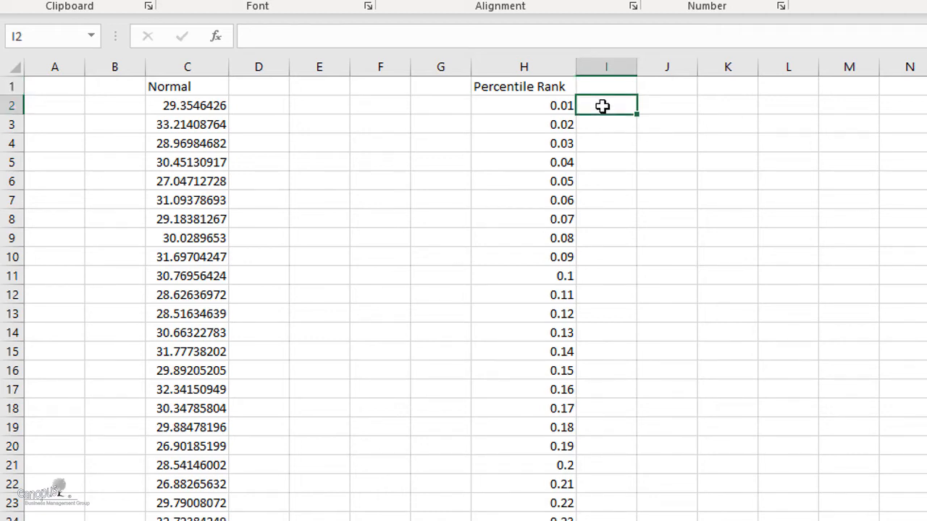
type("=Norm")
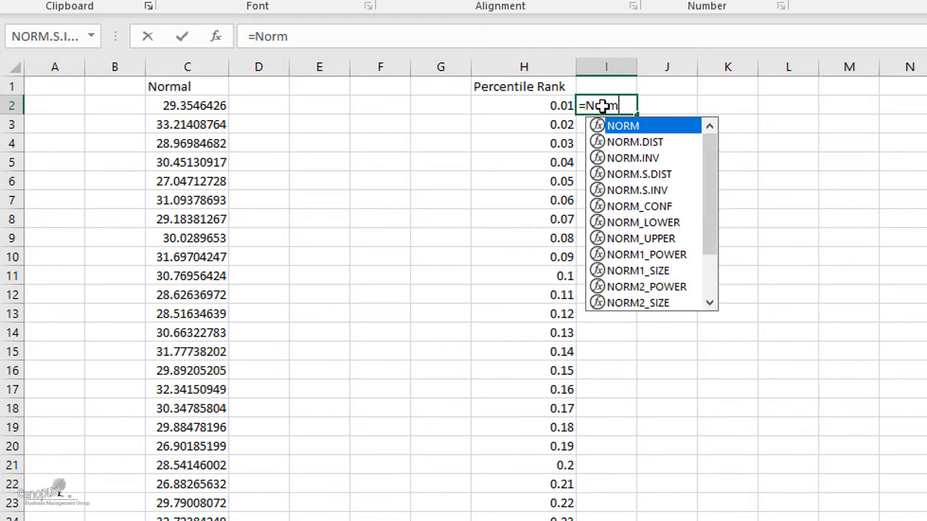
type(".")
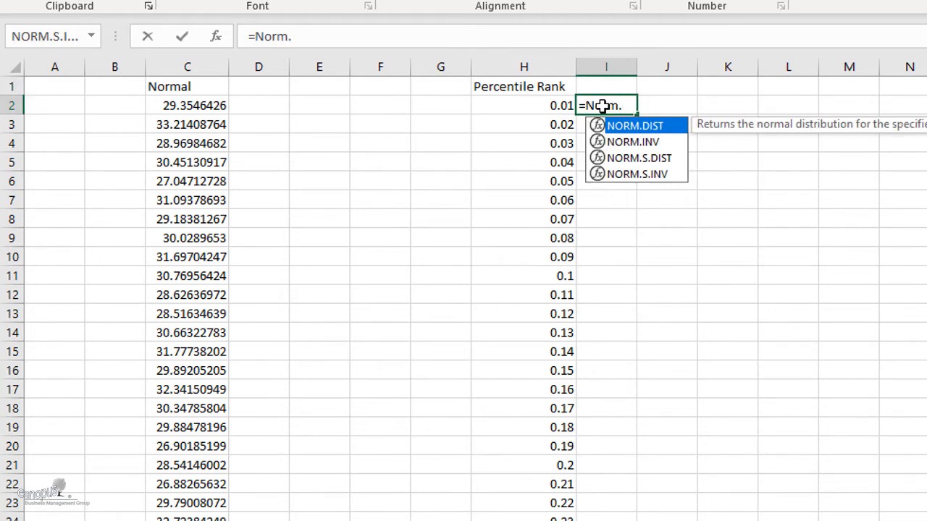
type("s")
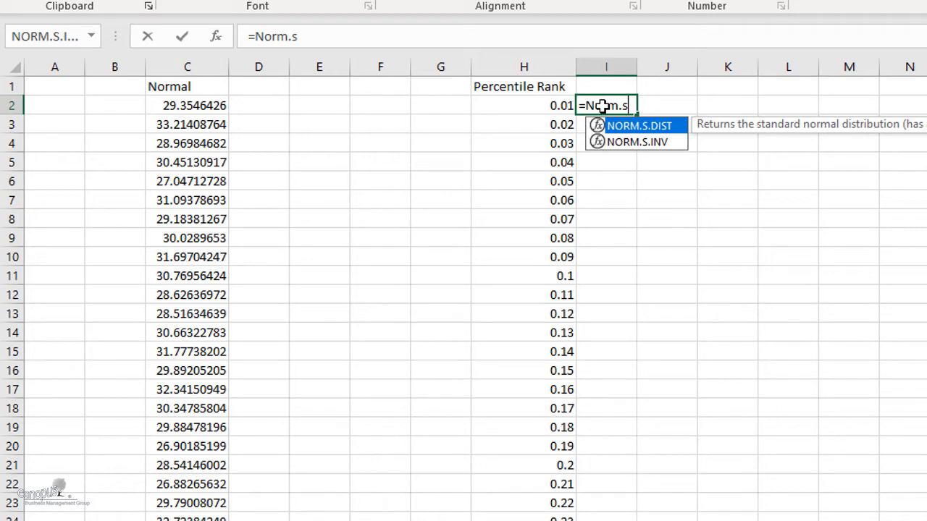
mouse_move(657, 145)
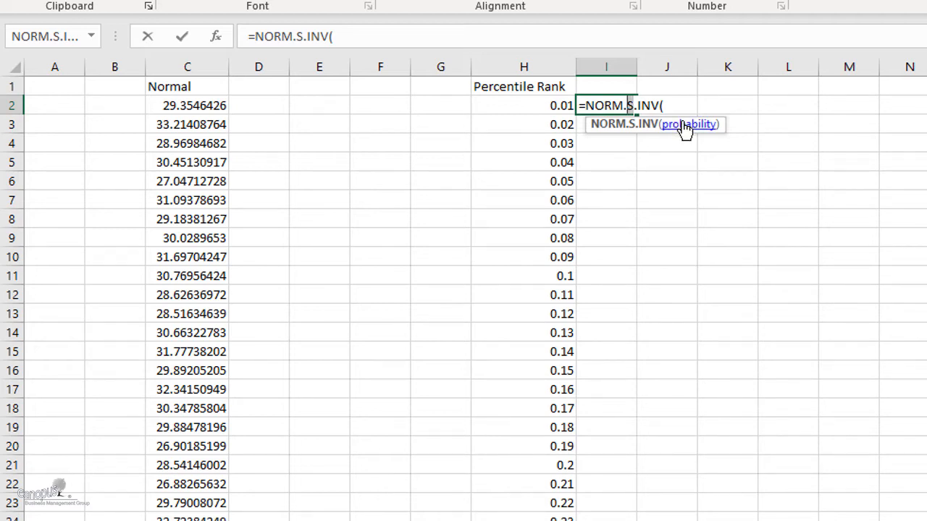
mouse_move(567, 106)
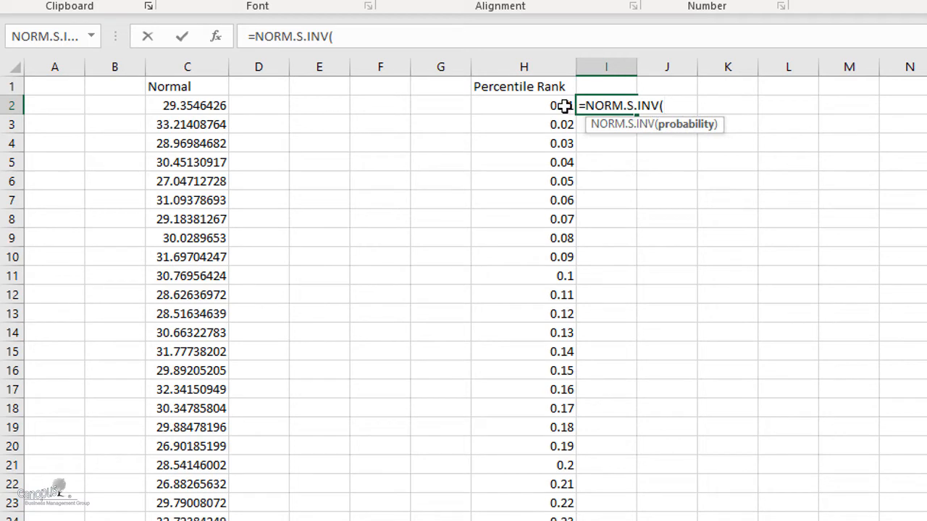
left_click(523, 105)
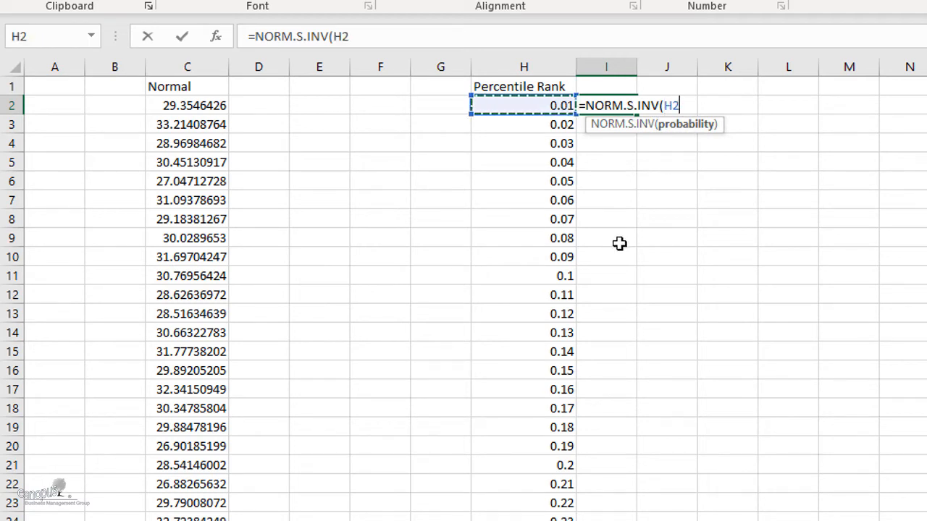
key("Enter")
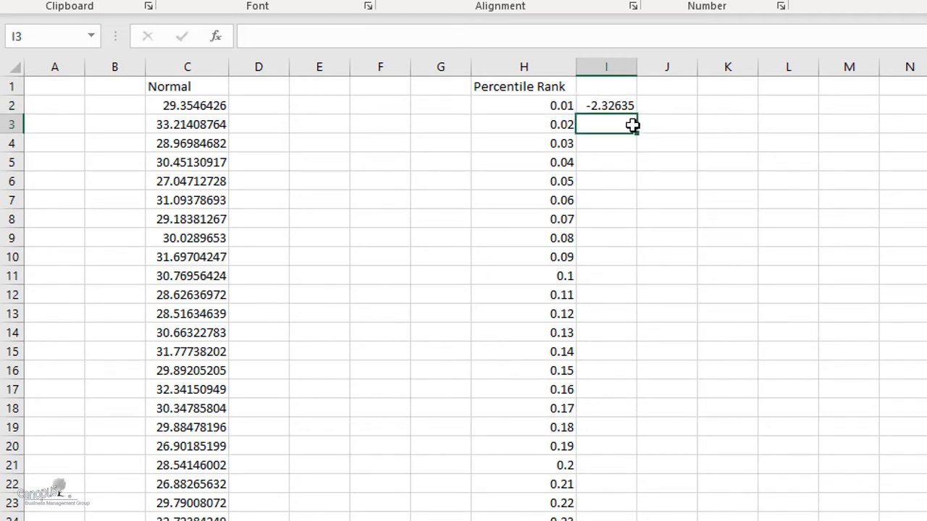
Check the I2 result and type the column heading 'Normal Q' in I1.
left_click(606, 105)
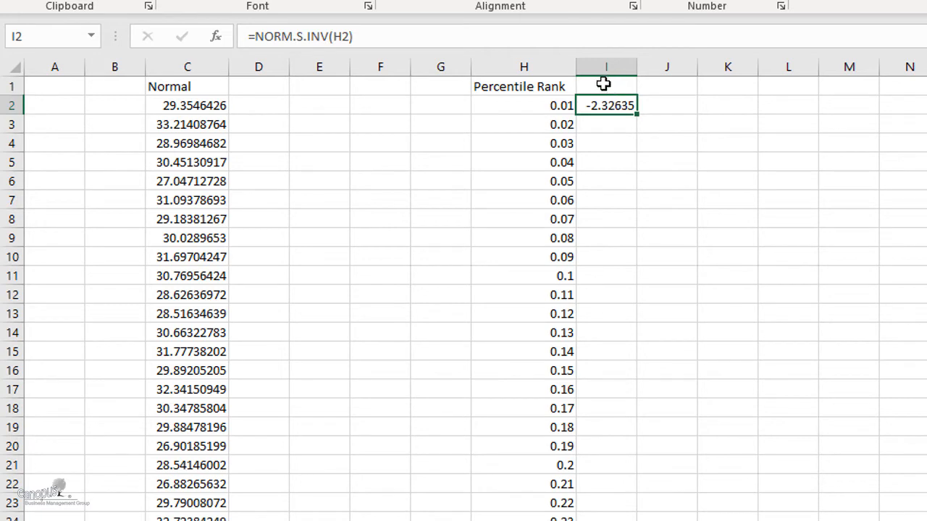
left_click(605, 86)
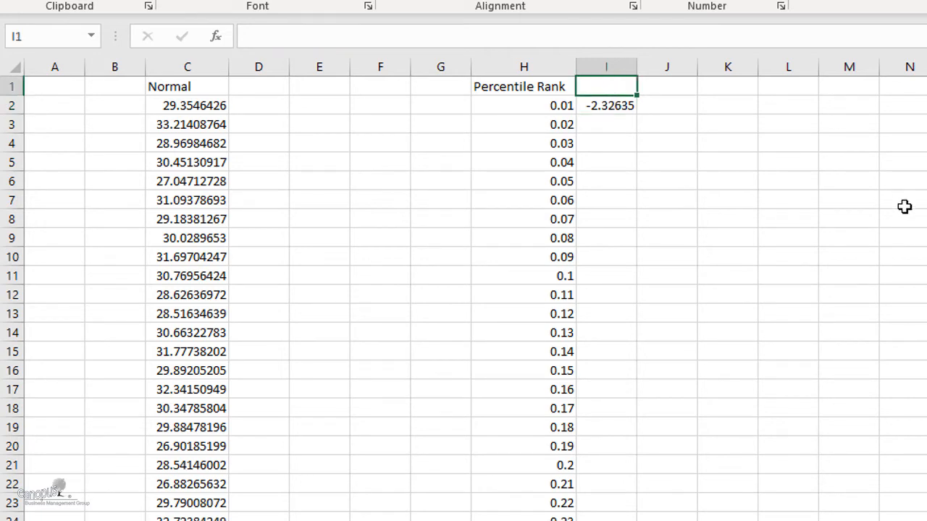
type("Noar")
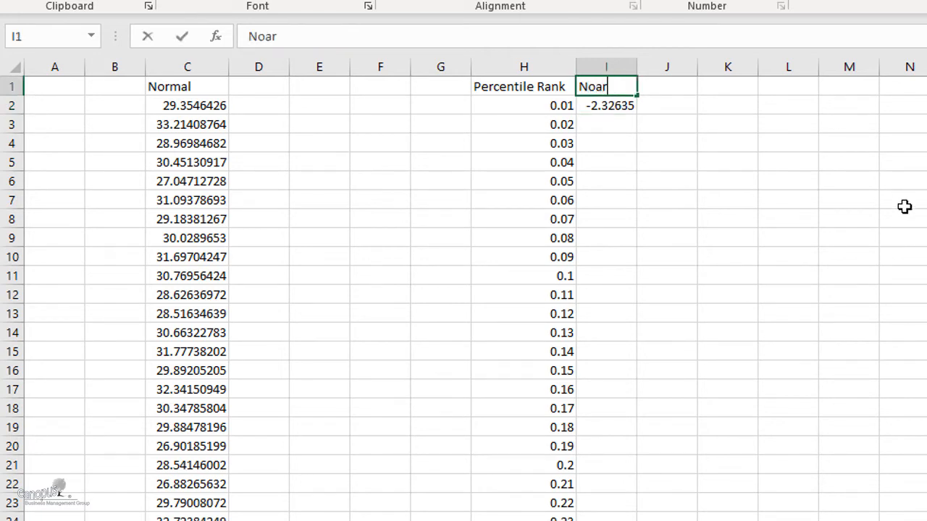
type("Normal")
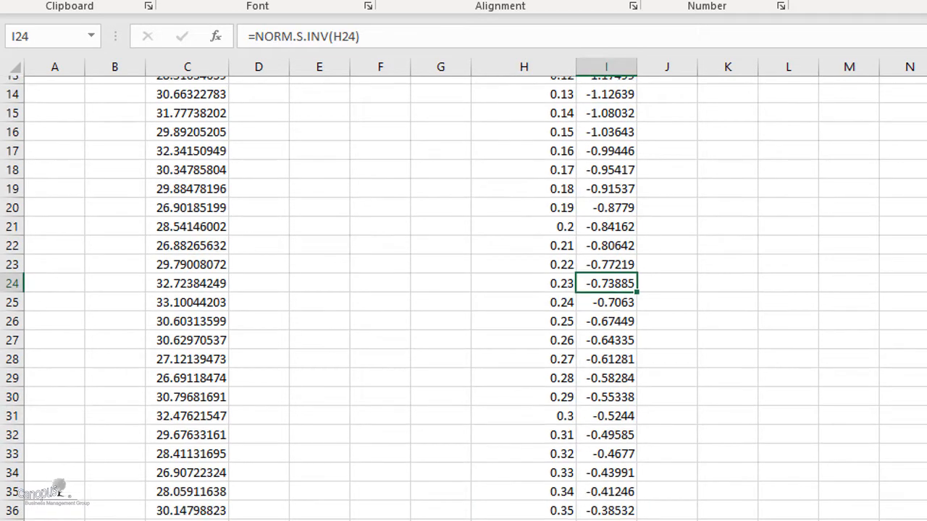
scroll("down", 3)
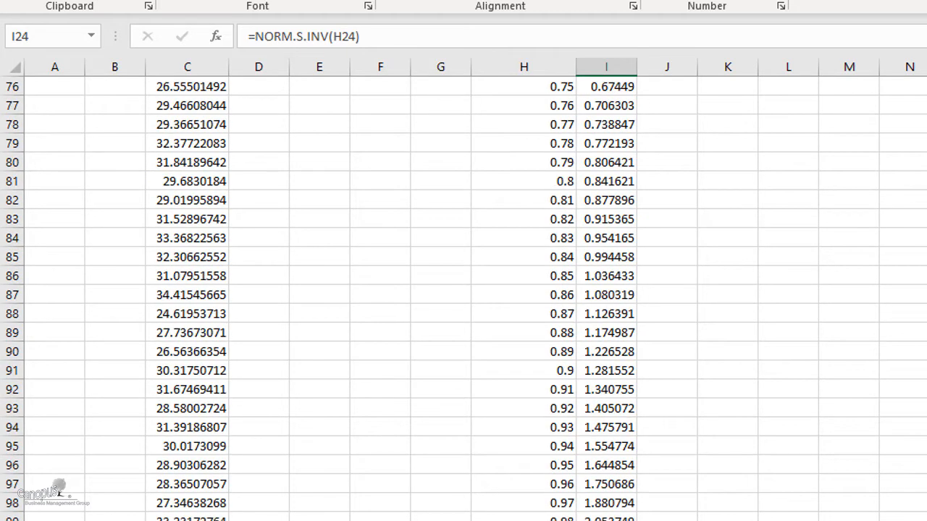
scroll("up", 3)
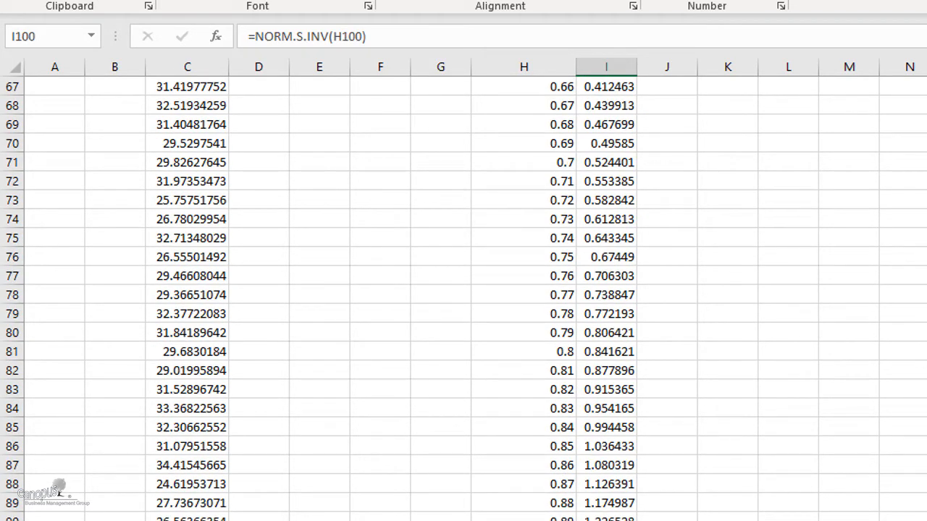
scroll("up", 3)
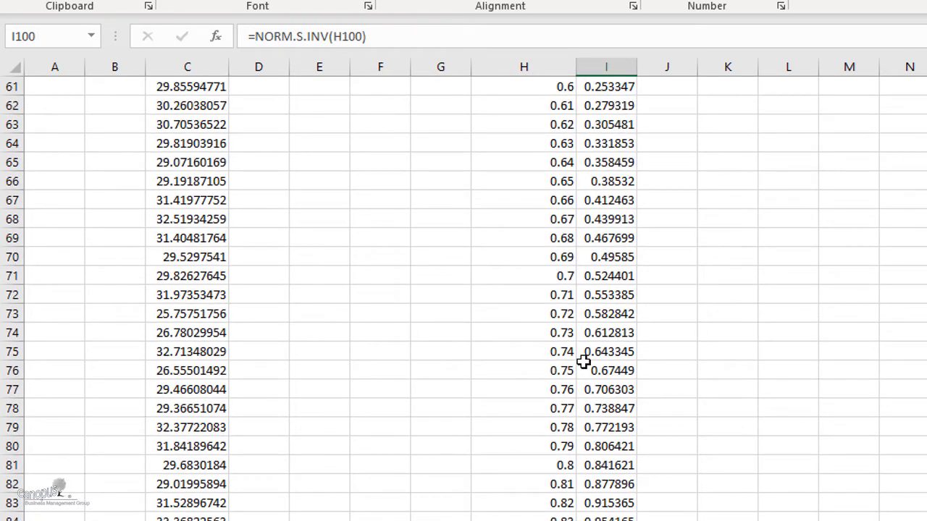
scroll("up", 3)
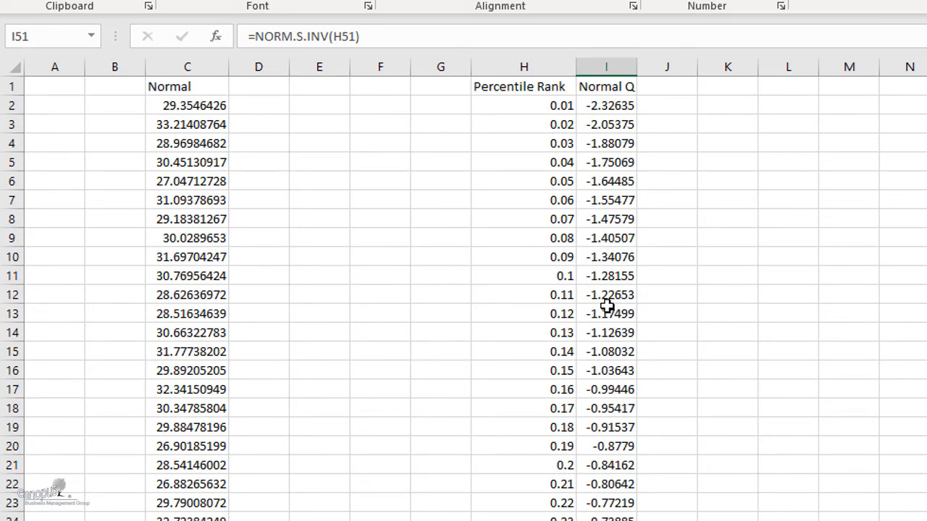
mouse_move(704, 214)
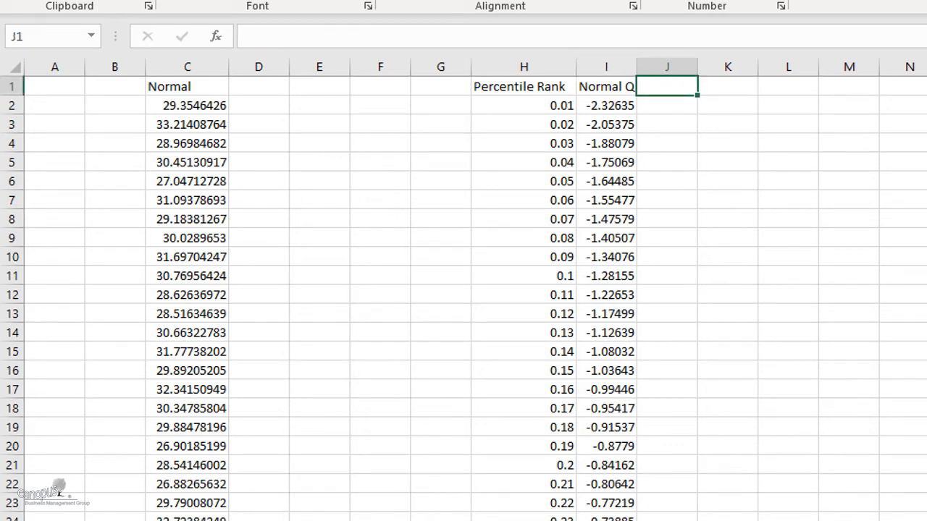
Type the heading 'Data Q' in cell J1.
type("Dat")
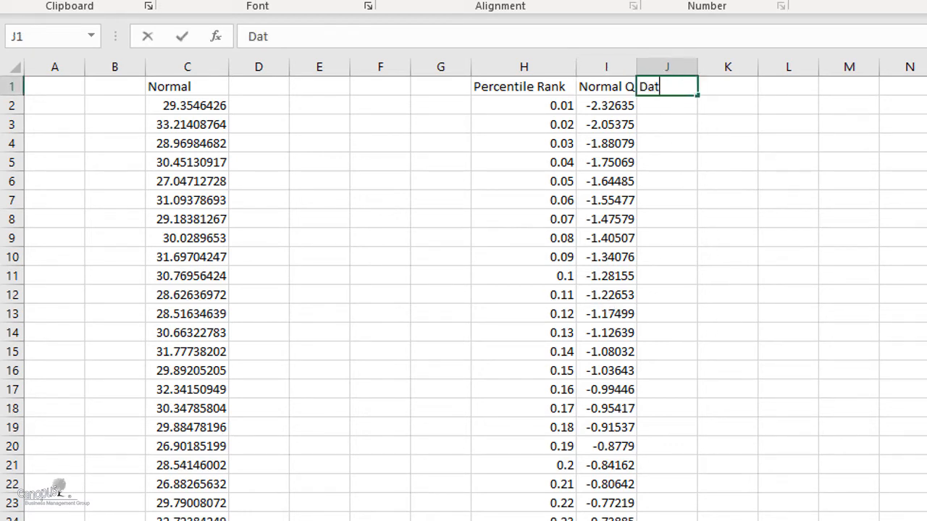
type("a Q")
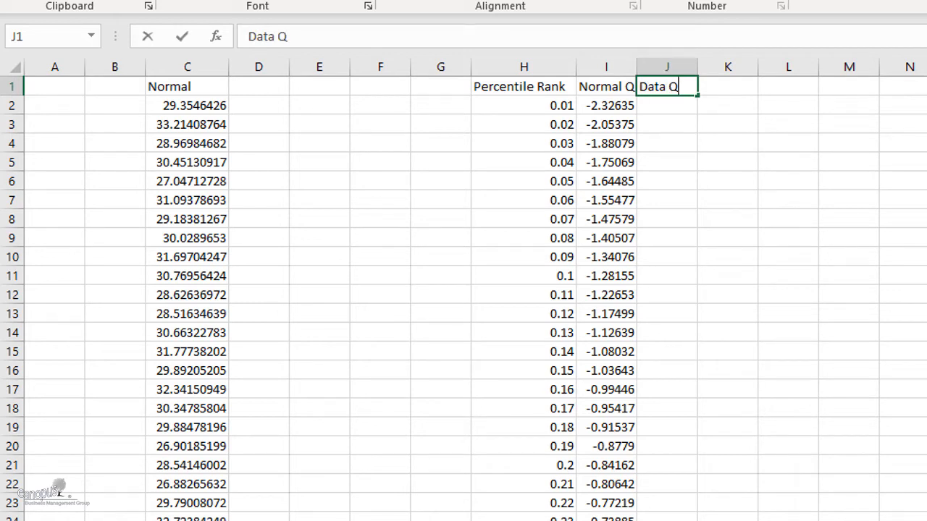
key("Enter")
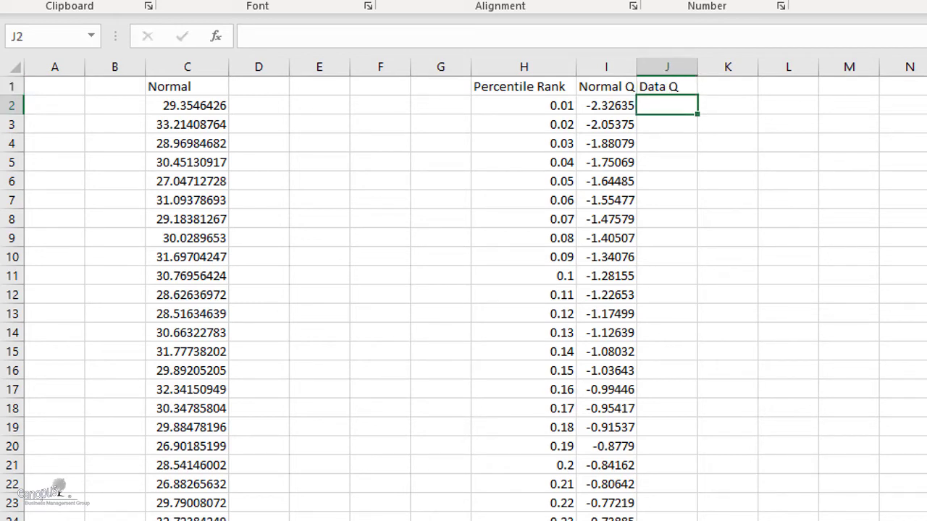
Enter =PERCENTILE.INC($C$2:$C$501,H2) in J2 with an absolute range, giving 25.20582.
type("=I2")
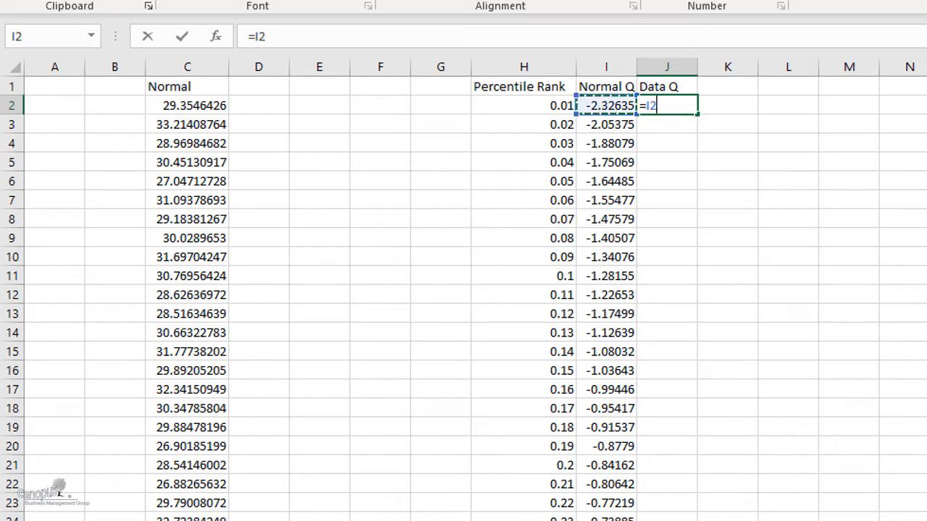
left_click(524, 105)
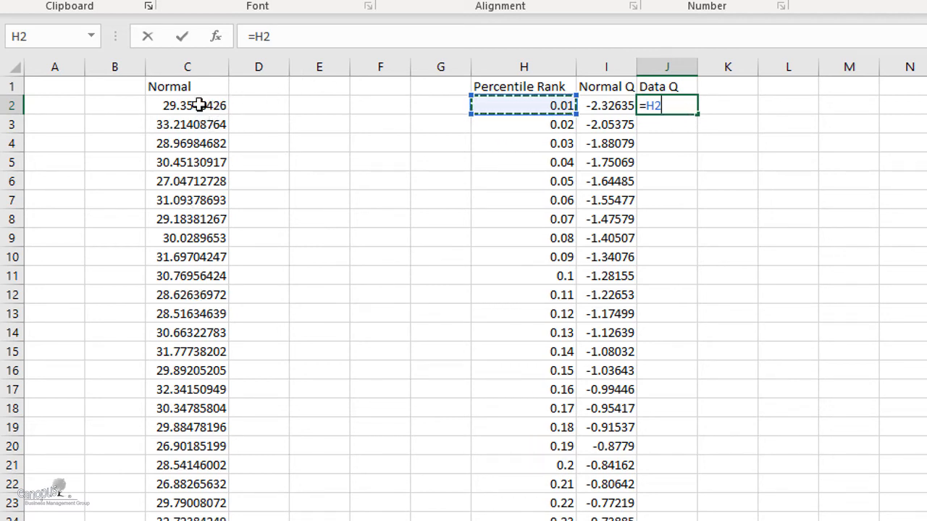
mouse_move(512, 106)
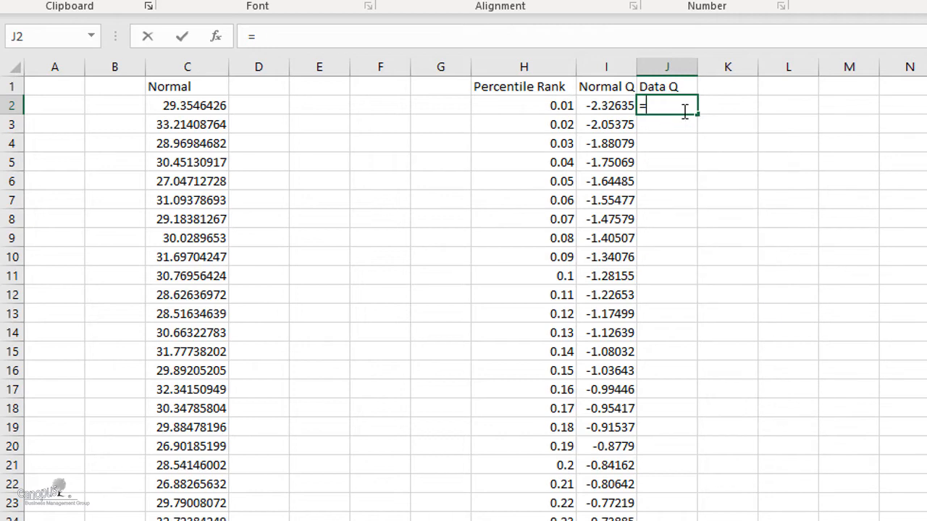
type("percentil")
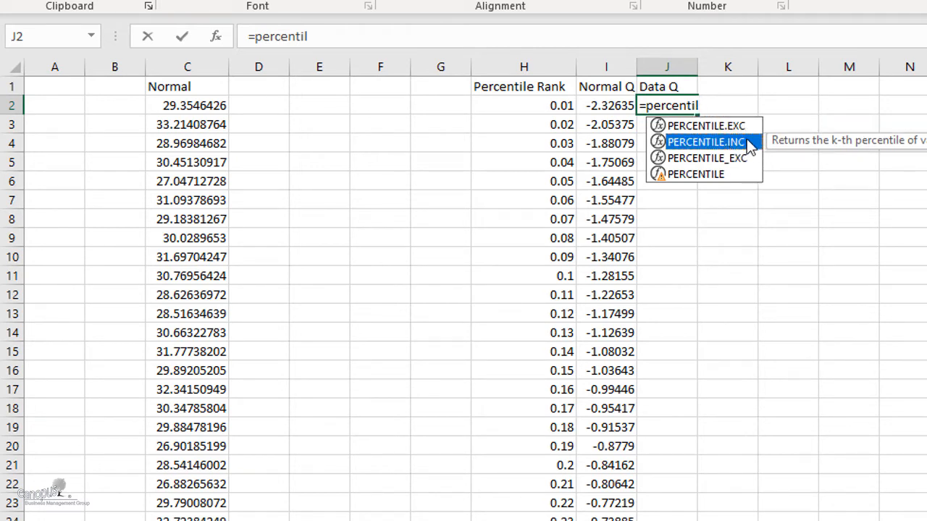
mouse_move(753, 150)
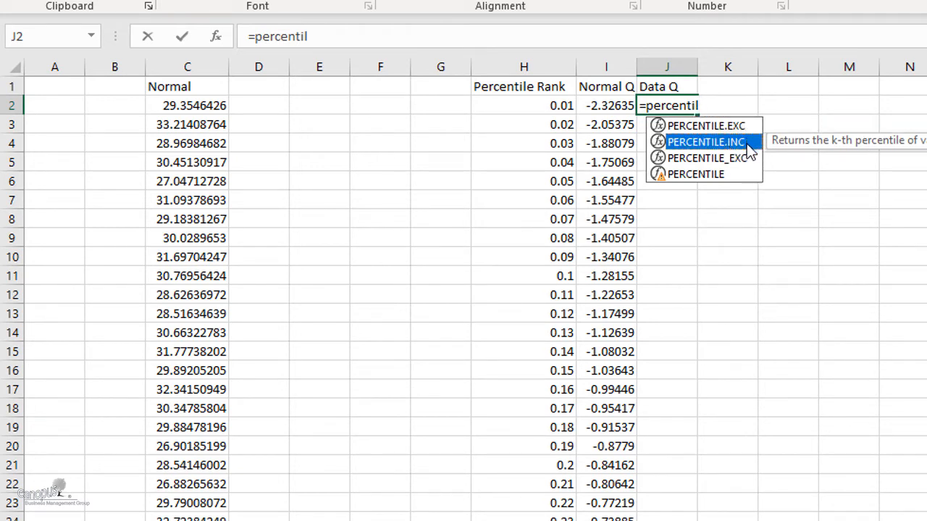
mouse_move(742, 145)
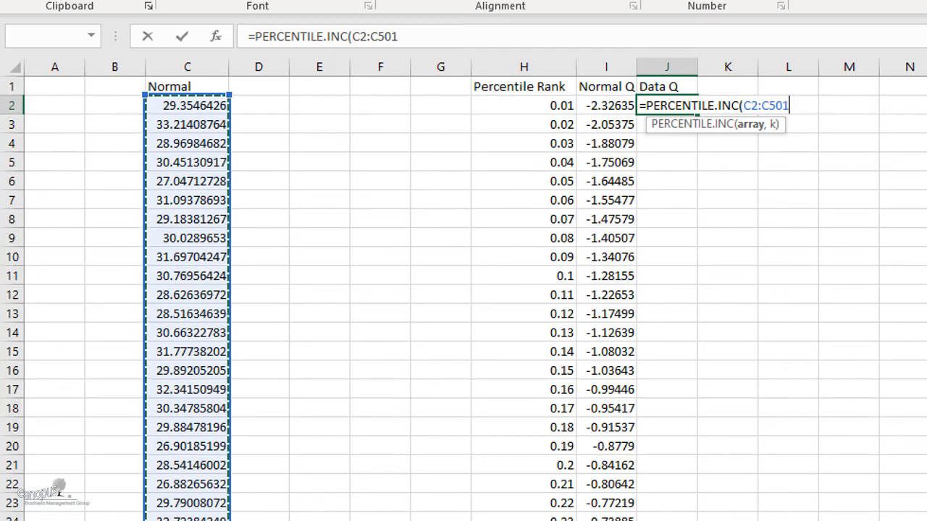
type(",")
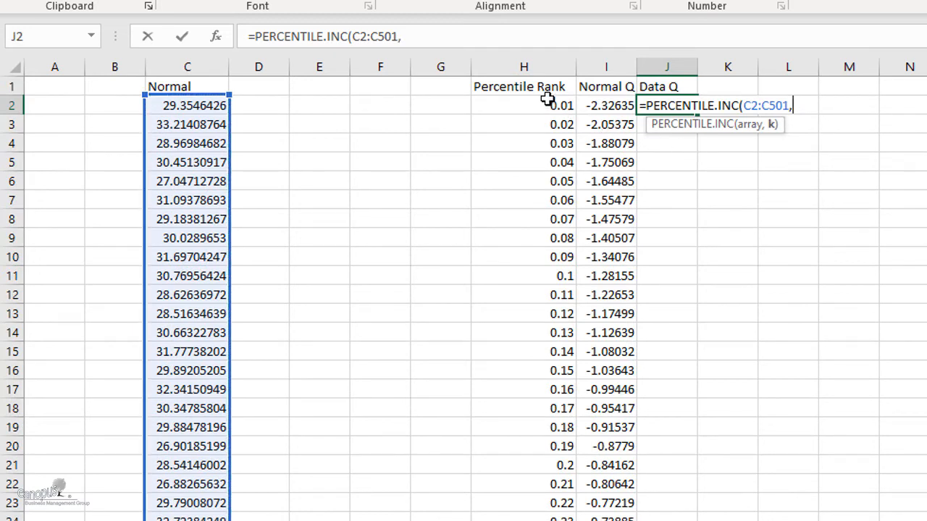
left_click(523, 105)
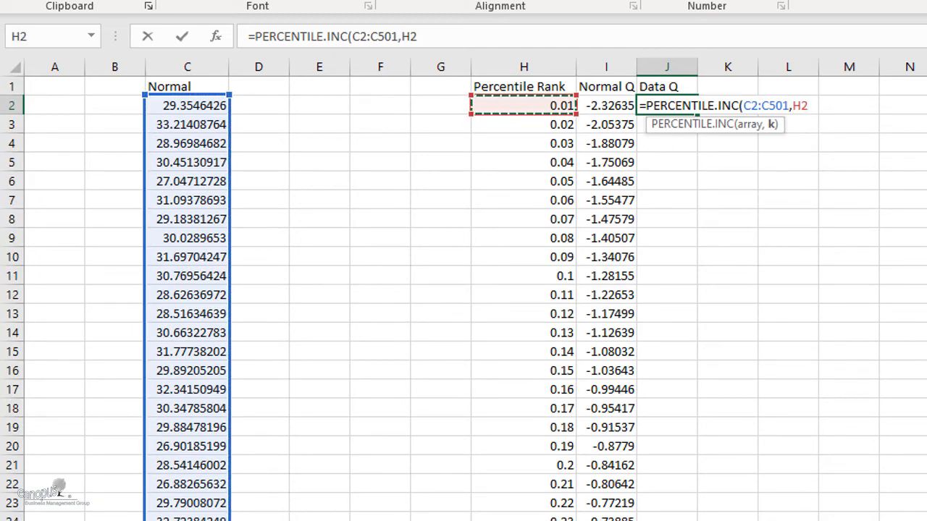
left_click(749, 105)
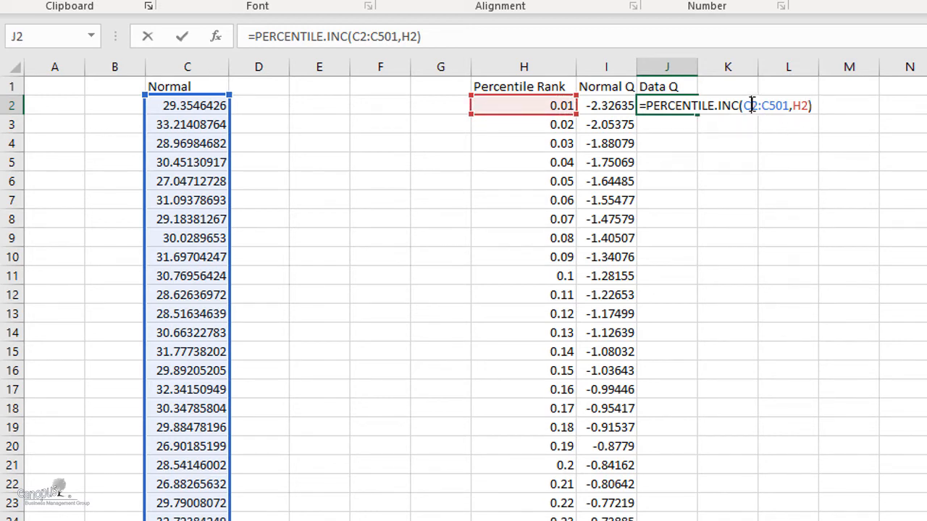
key("F4")
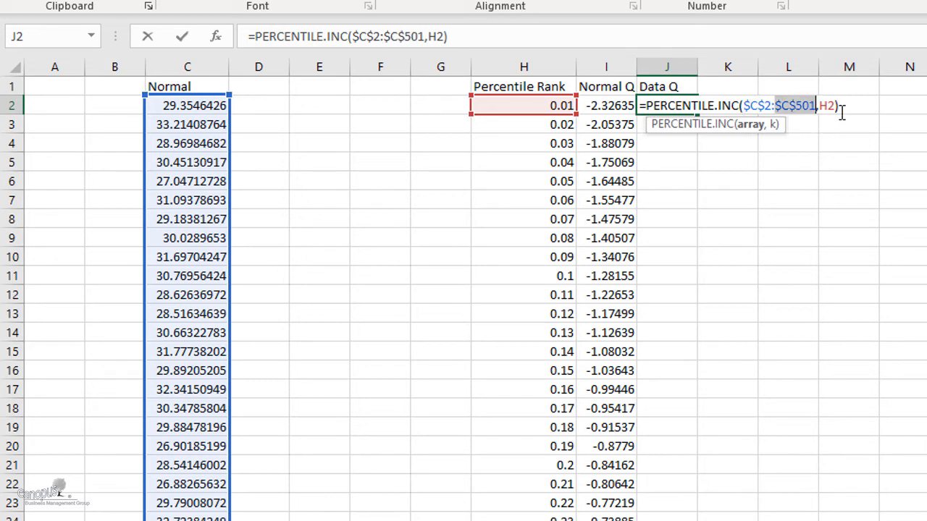
key("Enter")
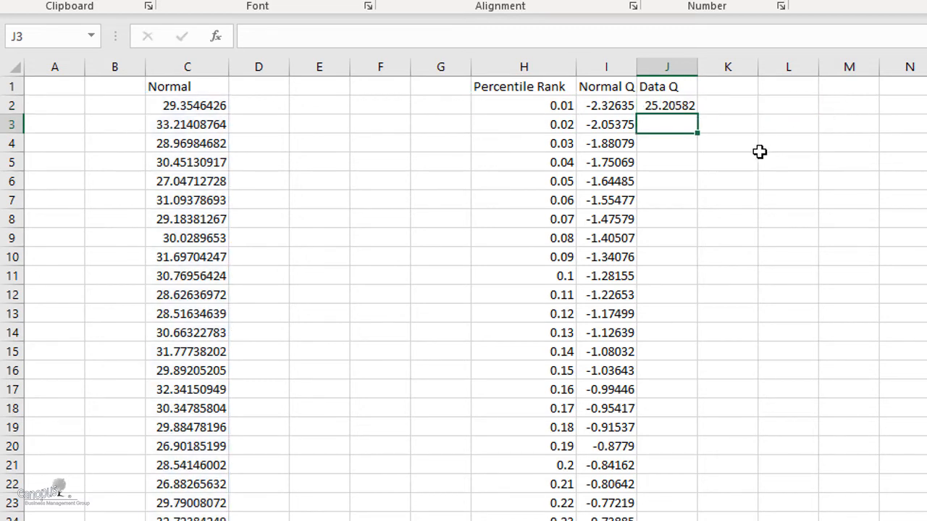
Copy the J2 PERCENTILE.INC formula down Data Q for every percentile rank.
left_click(667, 105)
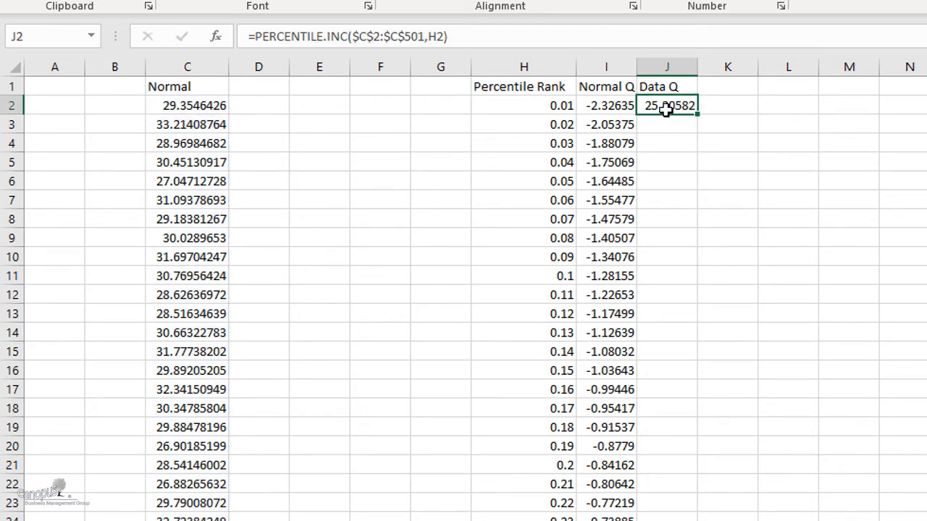
mouse_move(96, 106)
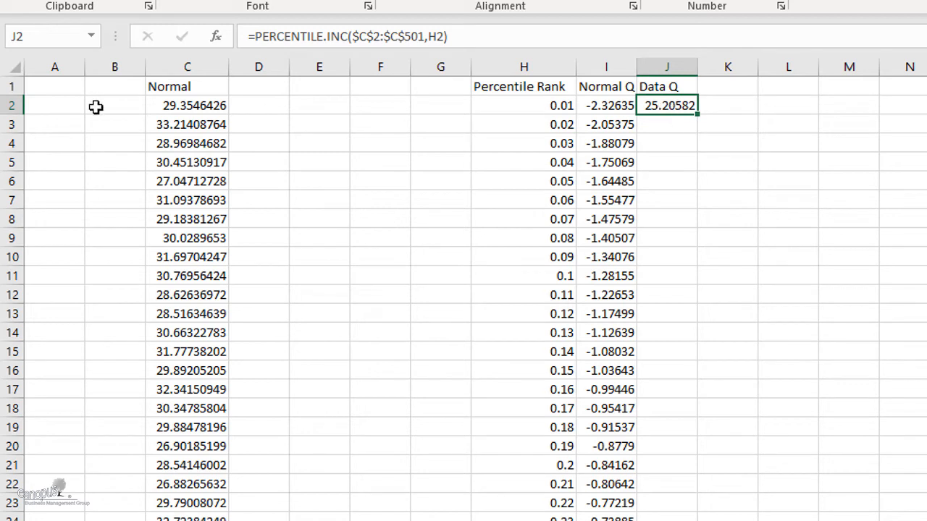
left_click(186, 65)
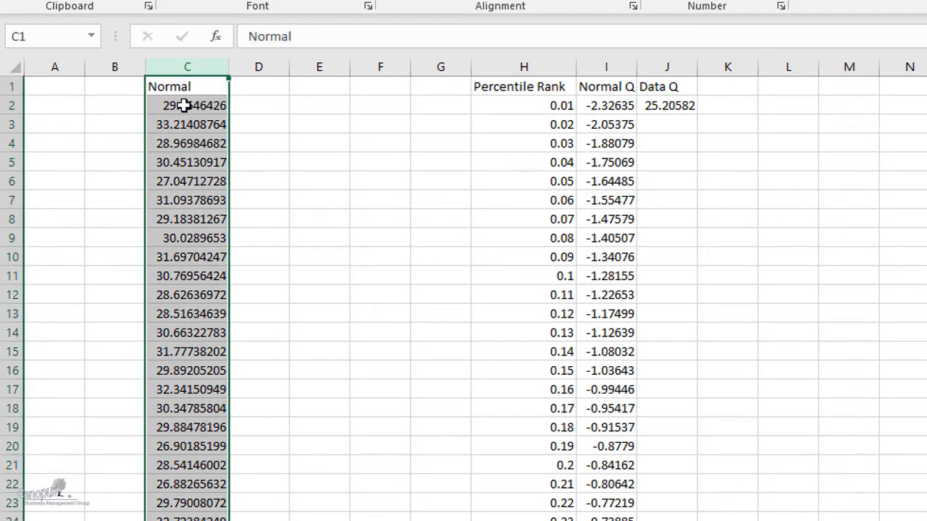
mouse_move(517, 104)
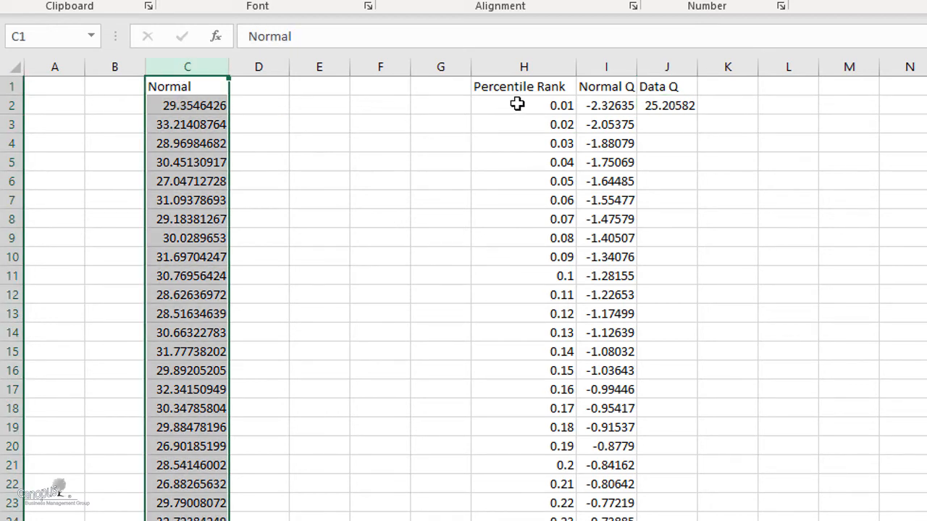
left_click(520, 105)
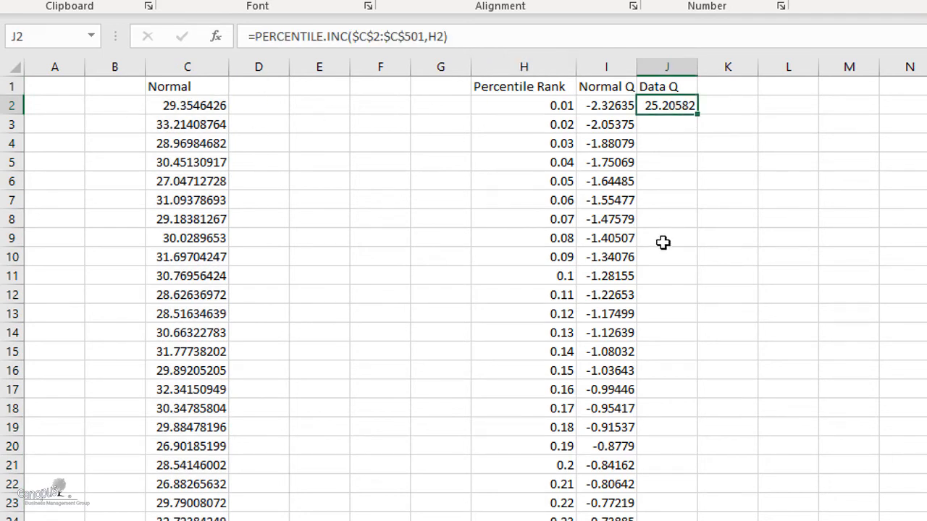
mouse_move(656, 349)
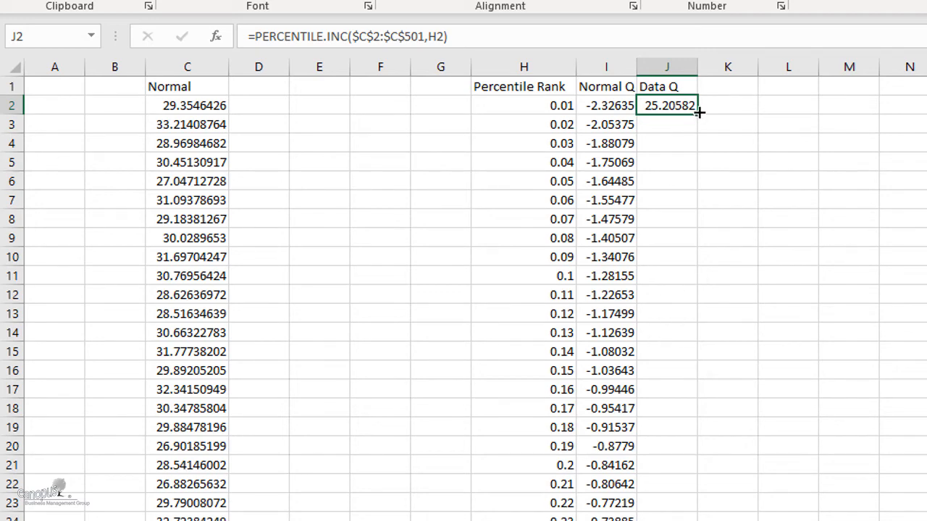
scroll("down", 3)
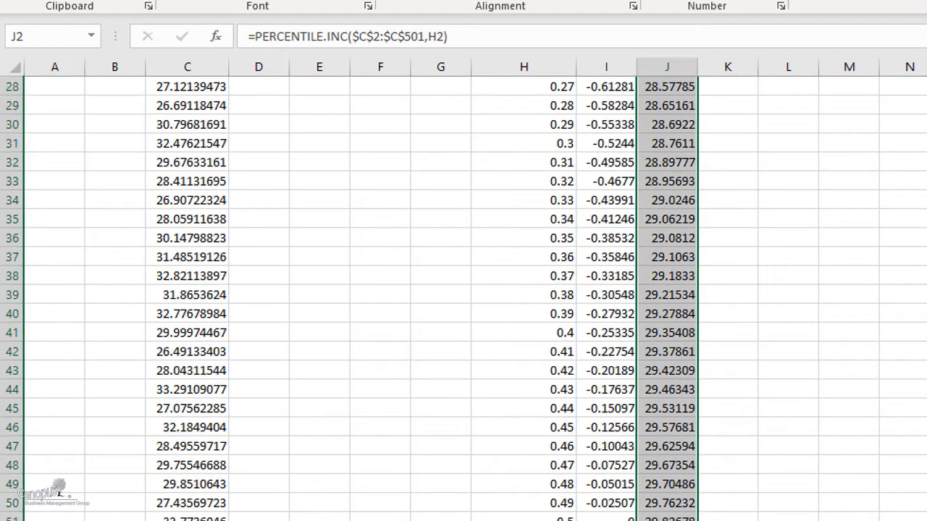
scroll("down", 3)
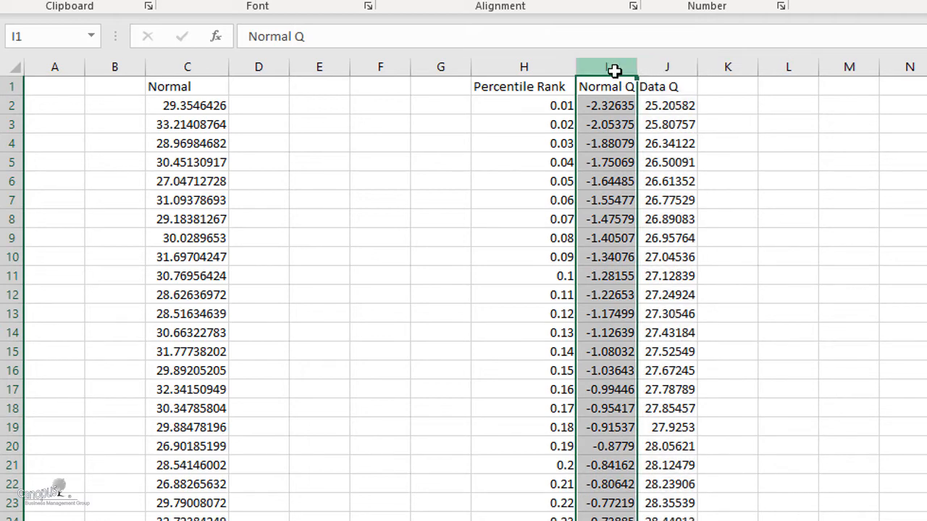
mouse_move(554, 105)
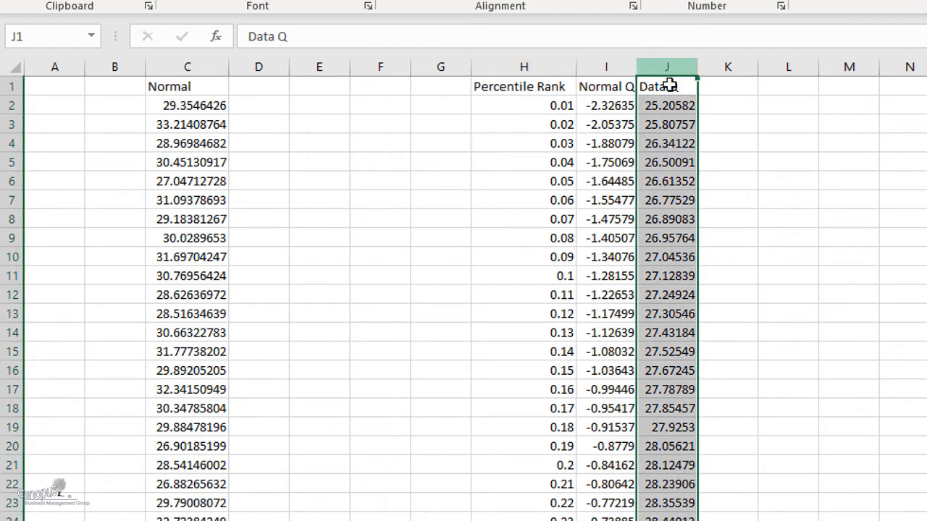
Insert an enlarged scatter chart of Data Q against Normal Q.
left_click(666, 105)
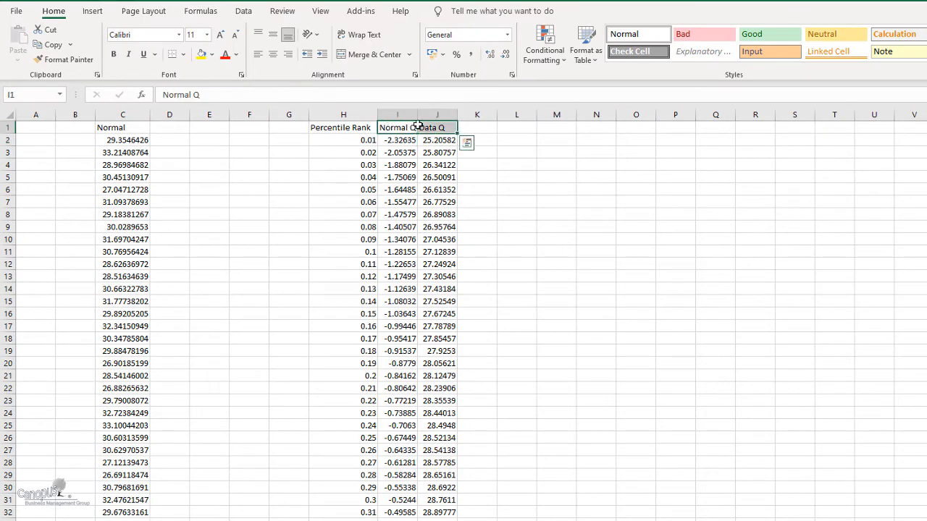
scroll("down", 3)
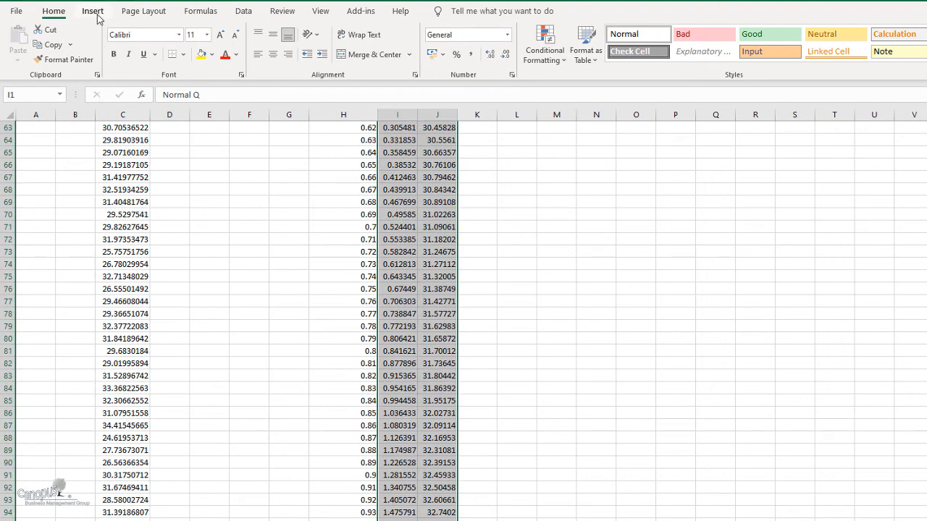
left_click(88, 12)
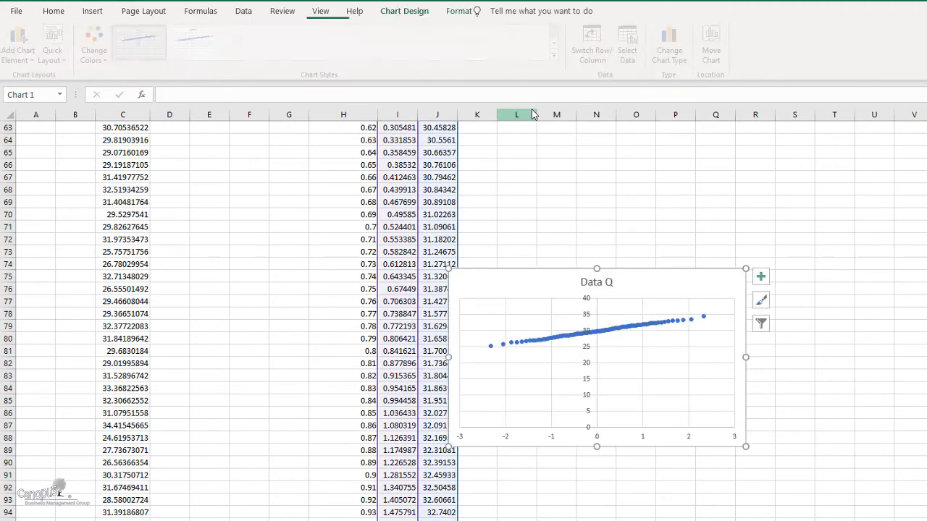
left_click(403, 11)
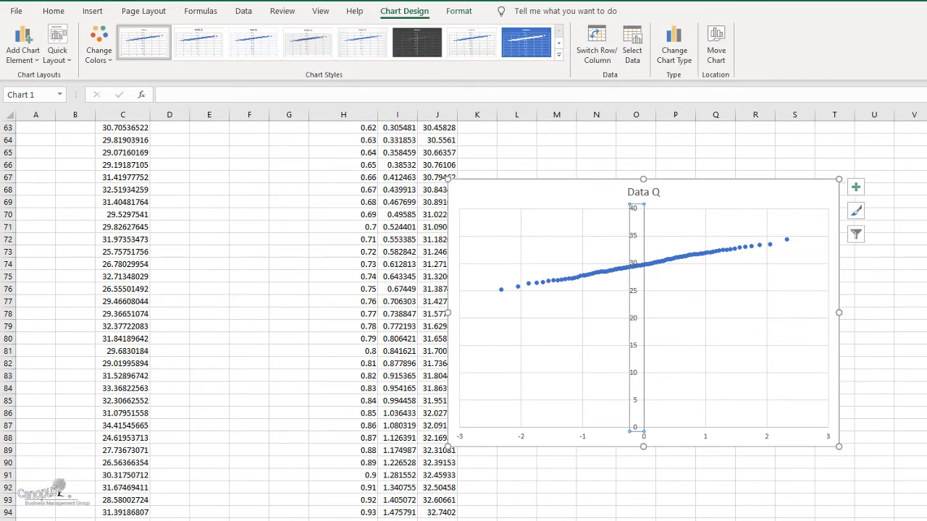
mouse_move(457, 258)
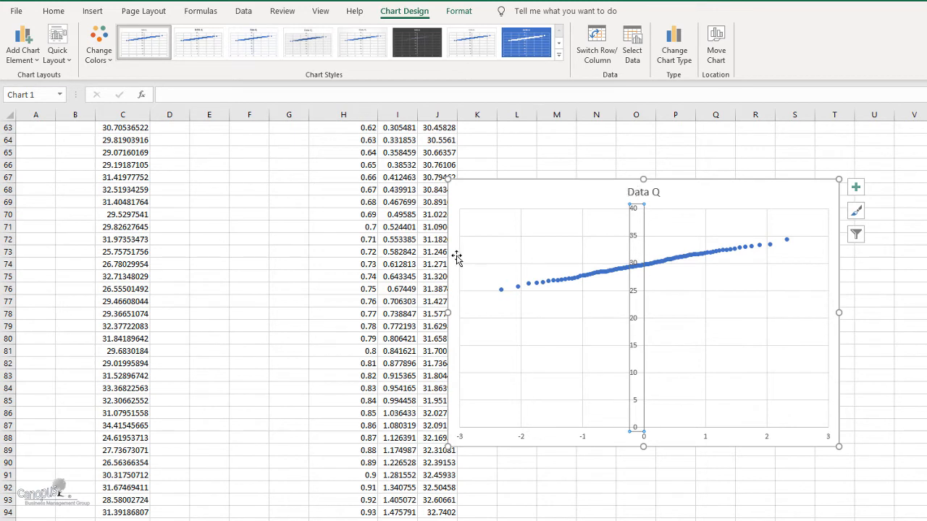
mouse_move(485, 345)
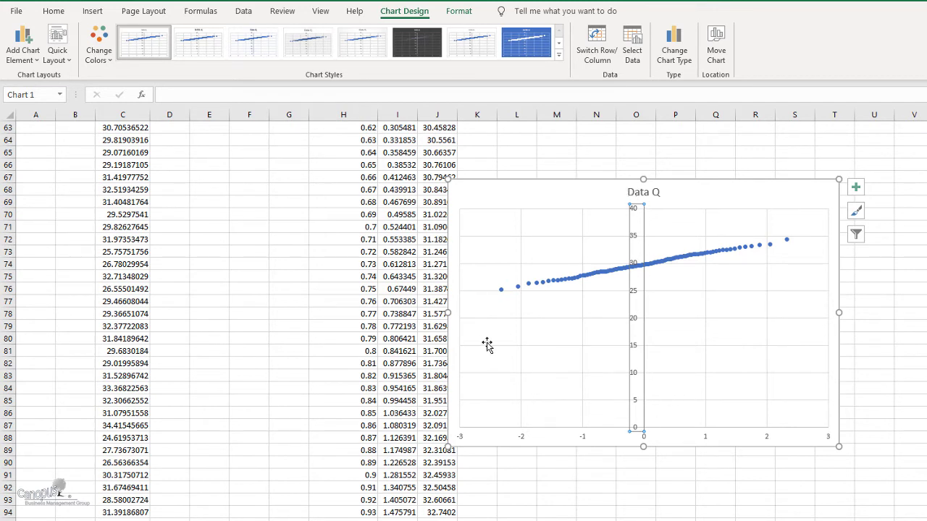
mouse_move(507, 356)
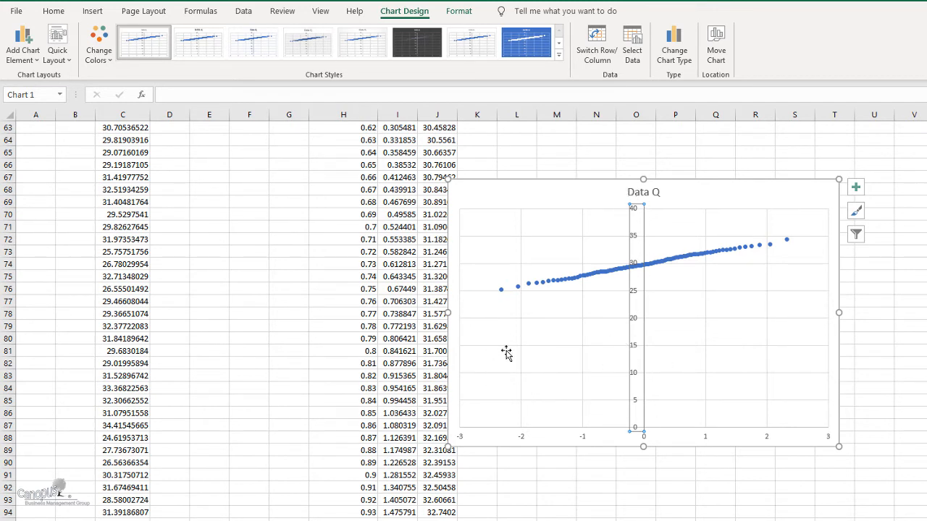
mouse_move(596, 354)
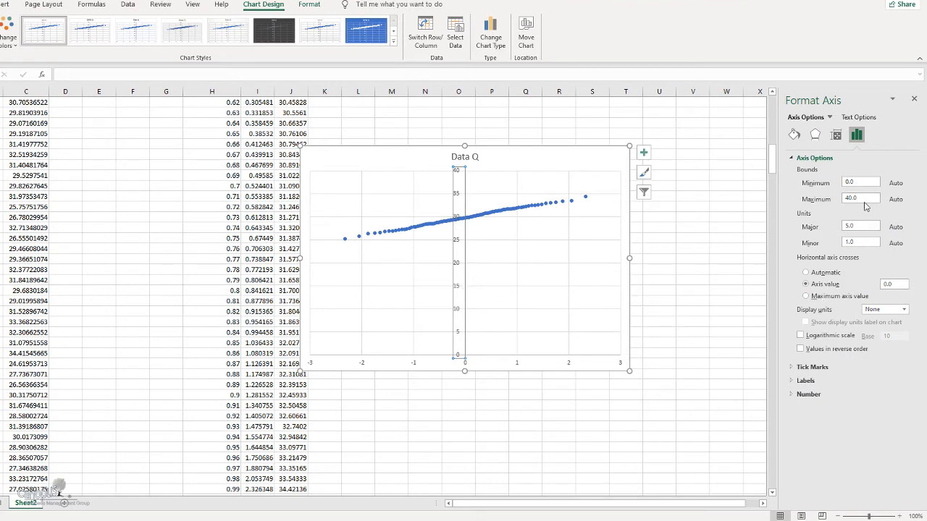
Set the vertical axis minimum to 15 and have it cross at horizontal value -3.
left_click(860, 181)
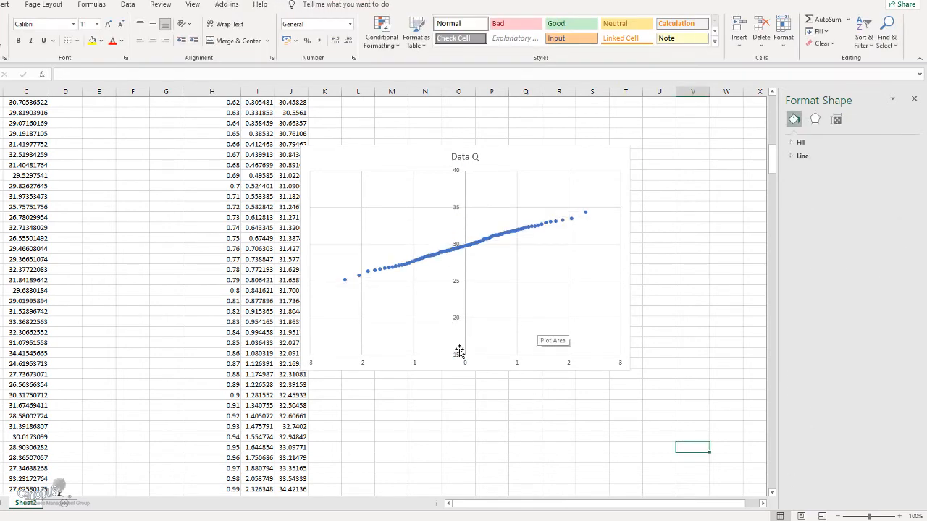
right_click(459, 362)
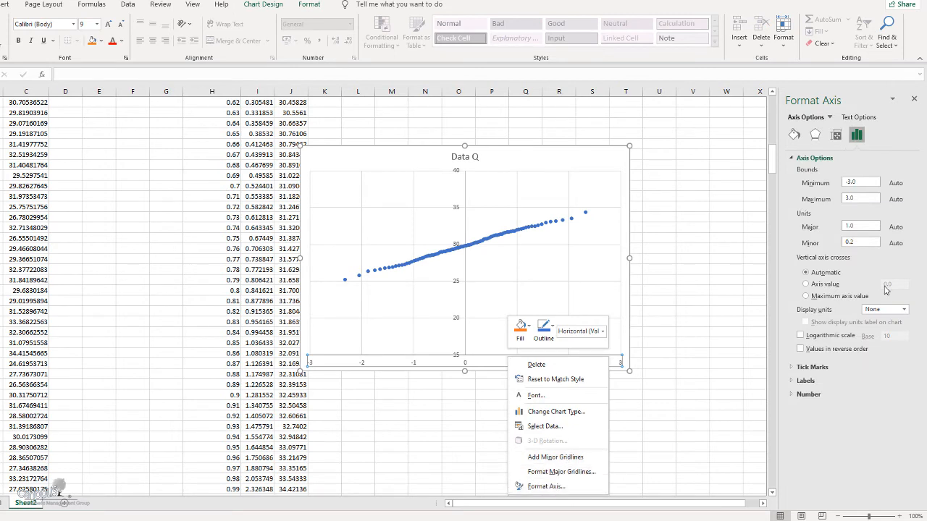
left_click(805, 283)
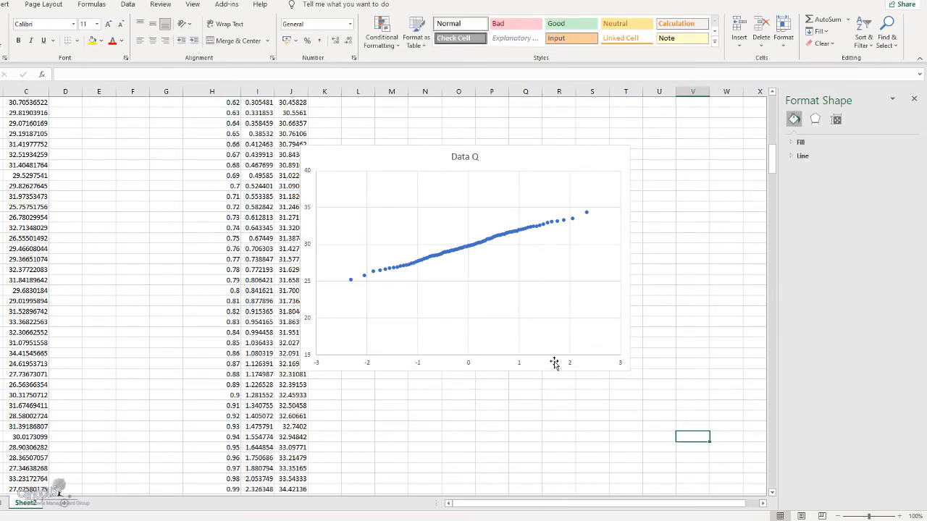
left_click(465, 254)
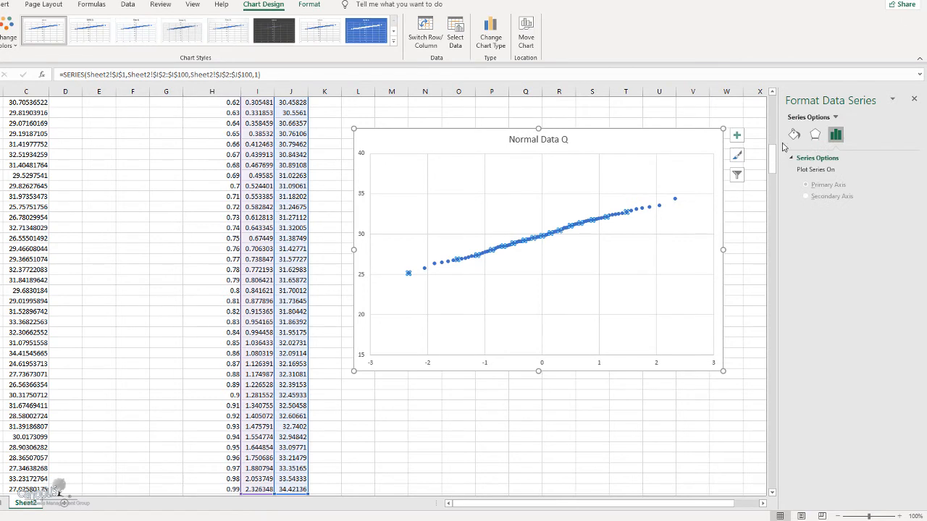
mouse_move(627, 215)
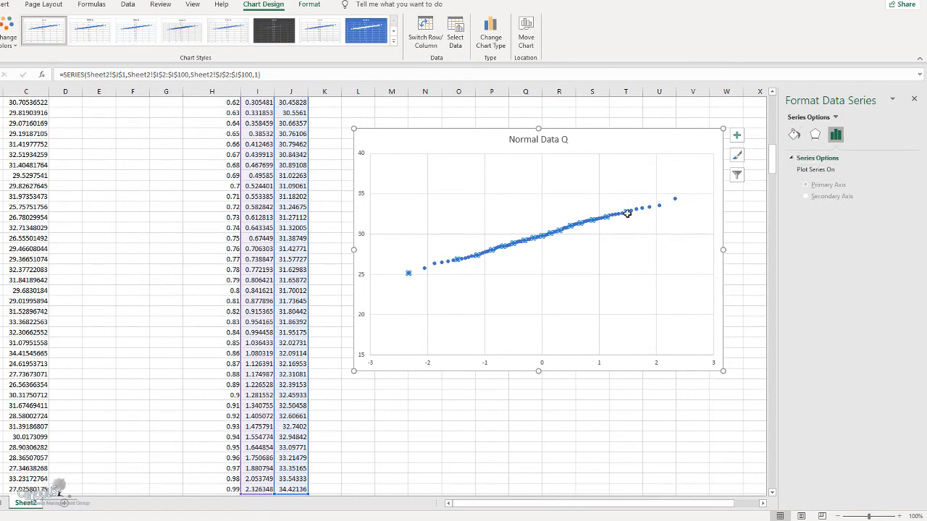
Add a linear trendline to the Data Q series in the chart.
right_click(627, 214)
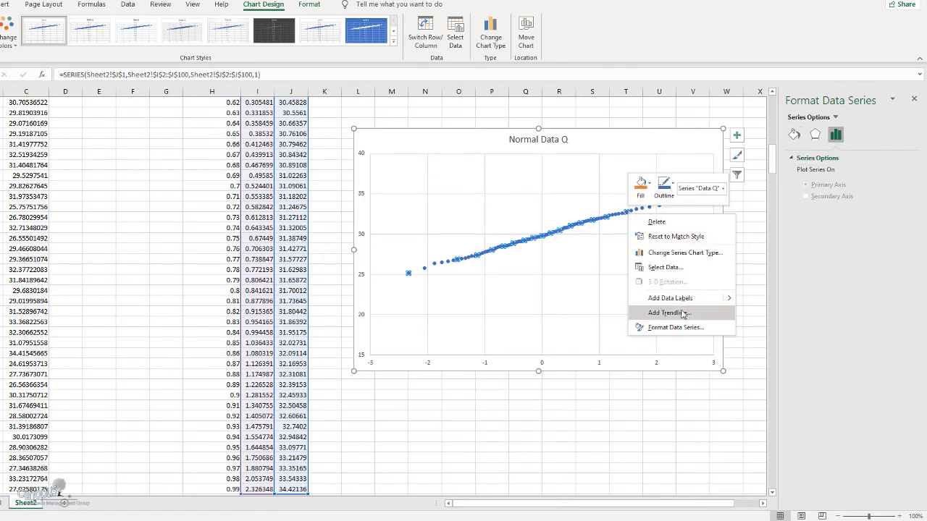
left_click(665, 313)
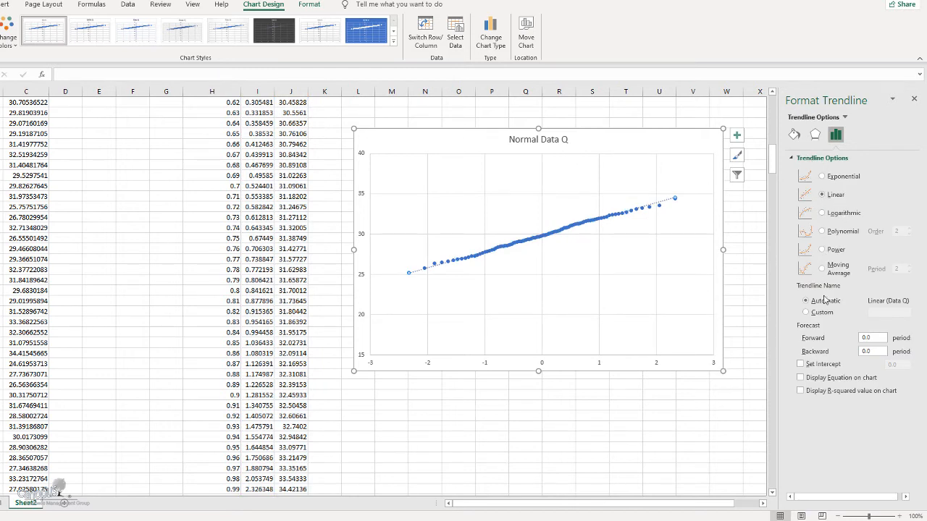
mouse_move(680, 432)
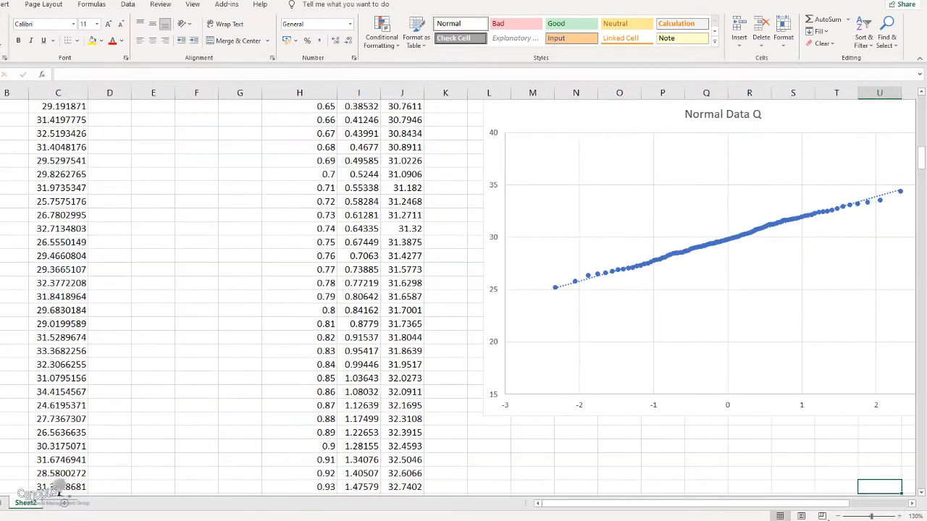
scroll("right", 3)
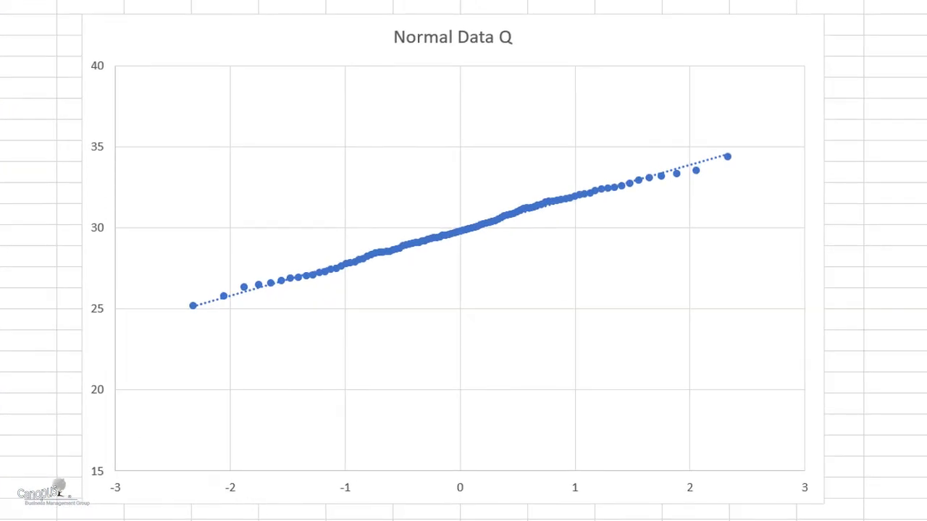
mouse_move(717, 511)
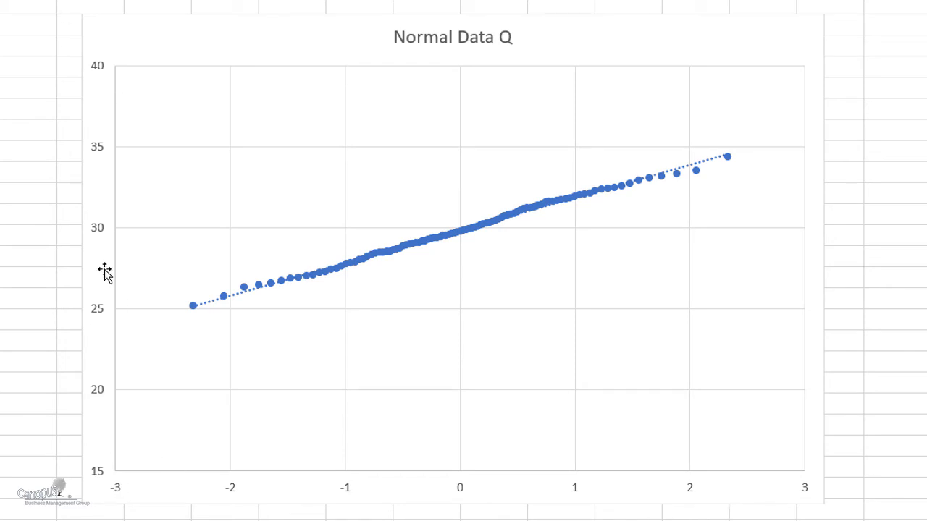
mouse_move(94, 444)
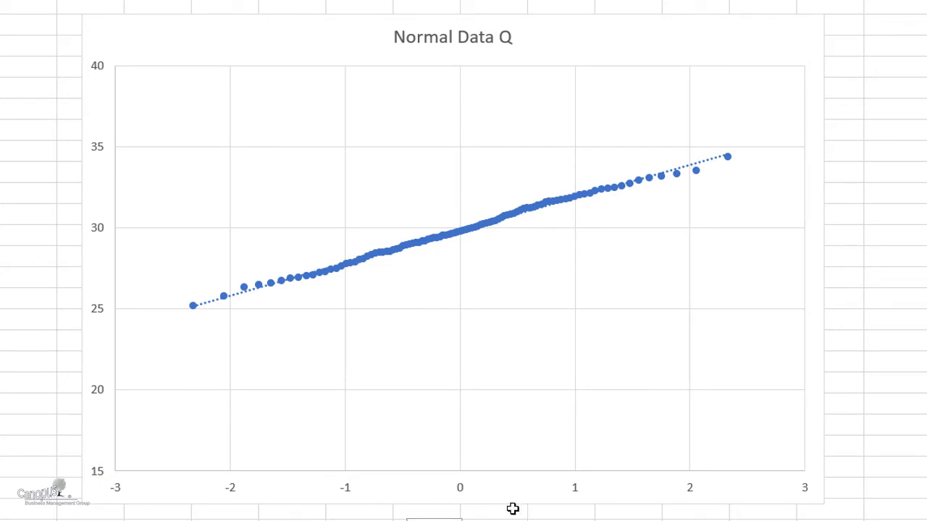
mouse_move(76, 383)
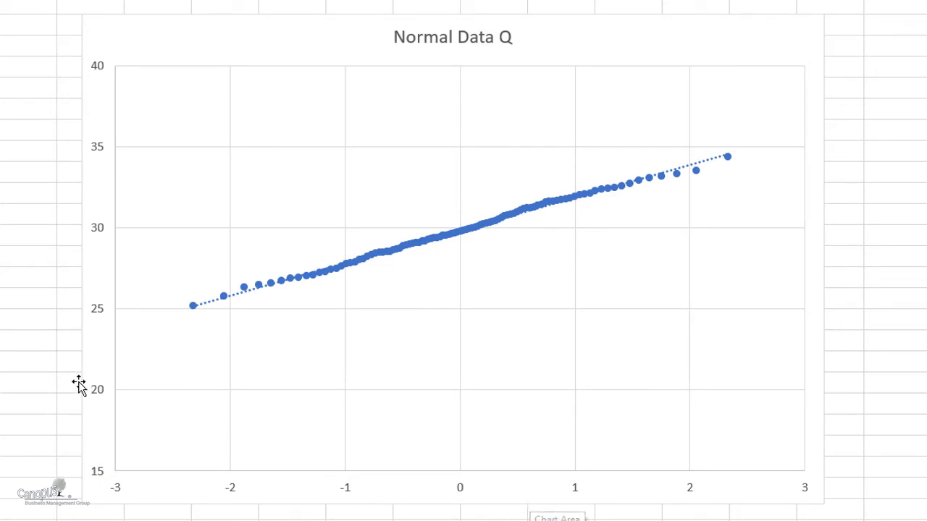
mouse_move(63, 405)
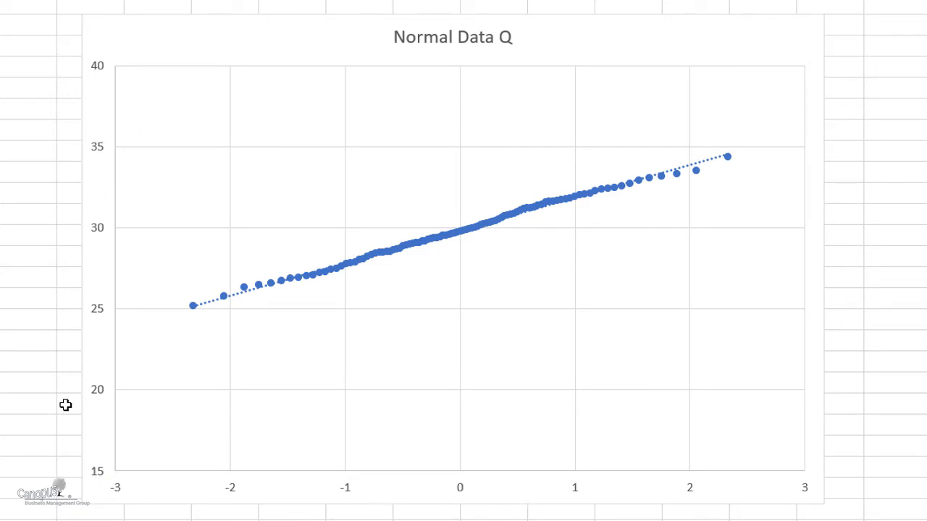
mouse_move(192, 319)
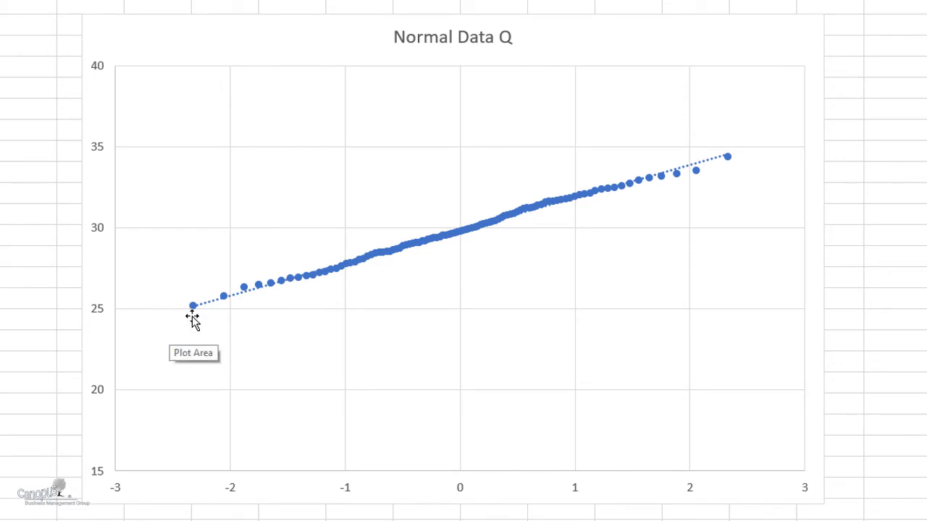
mouse_move(250, 441)
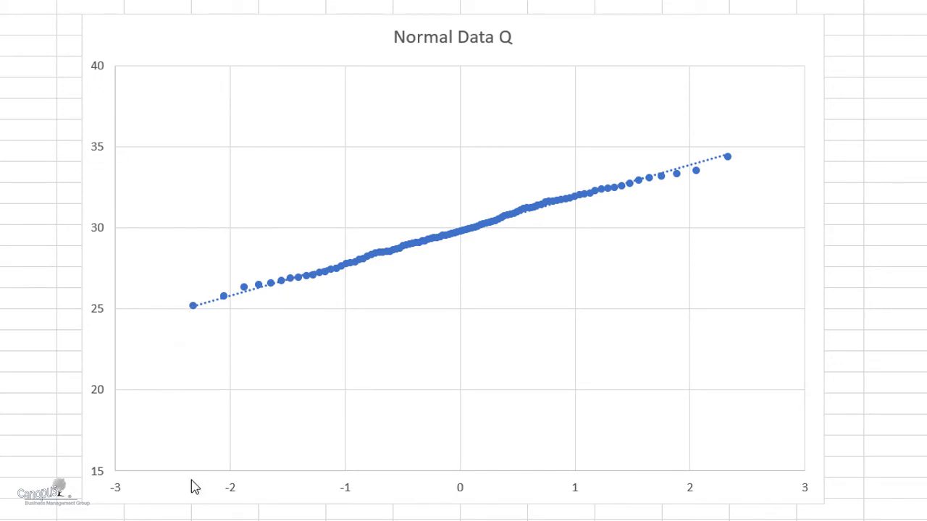
mouse_move(275, 291)
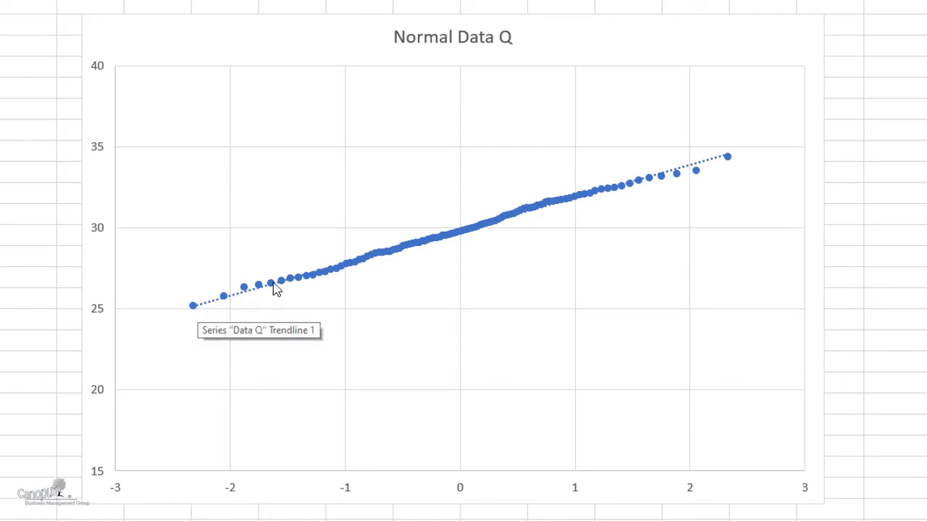
mouse_move(296, 294)
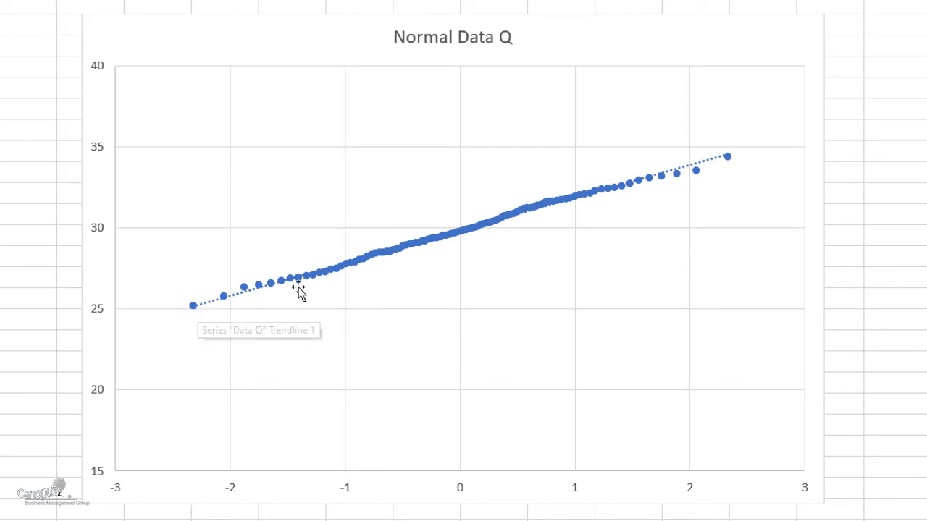
mouse_move(715, 178)
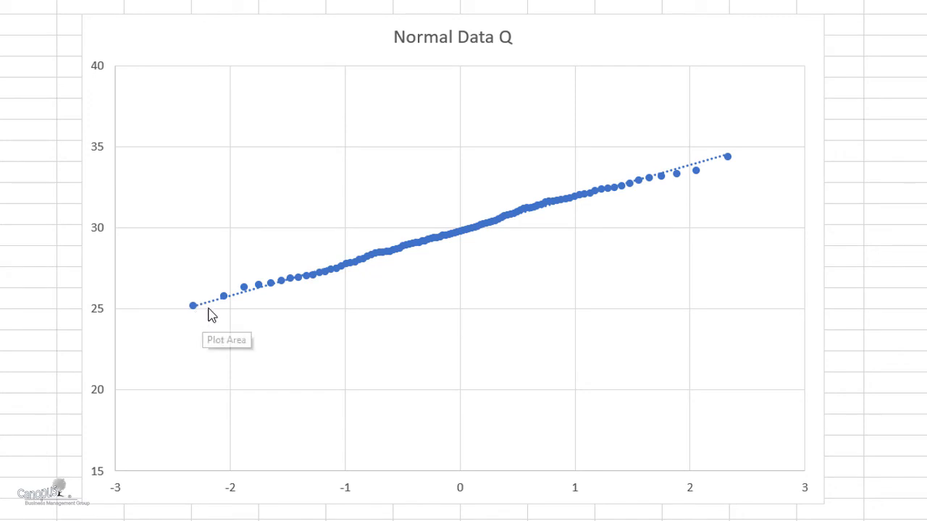
mouse_move(449, 247)
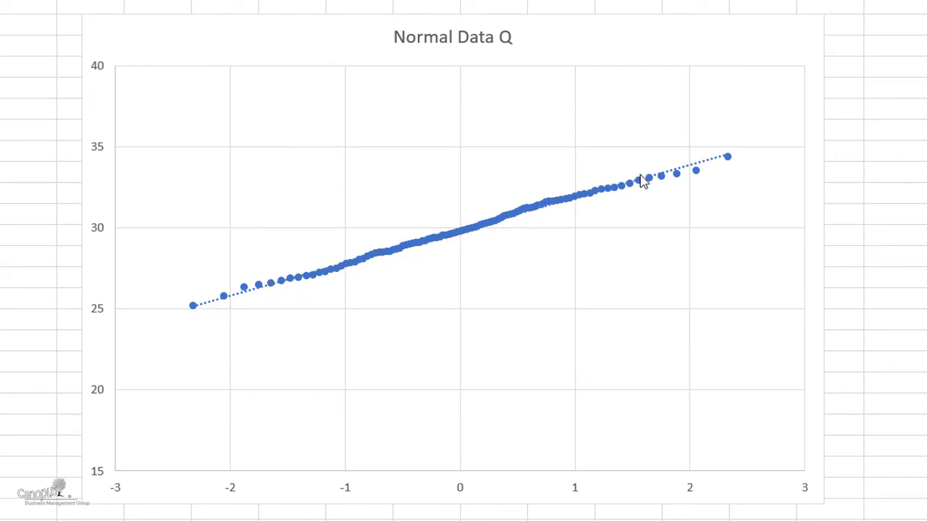
mouse_move(305, 255)
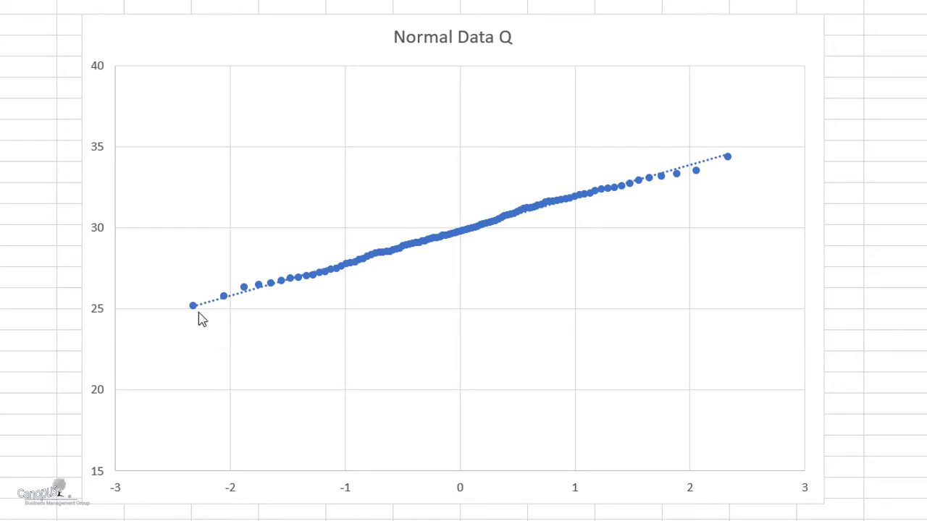
mouse_move(195, 267)
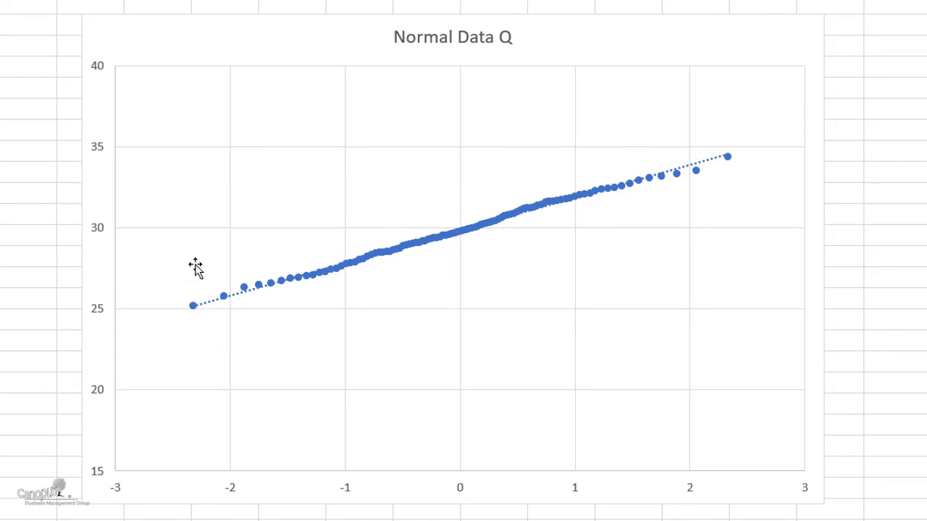
mouse_move(691, 120)
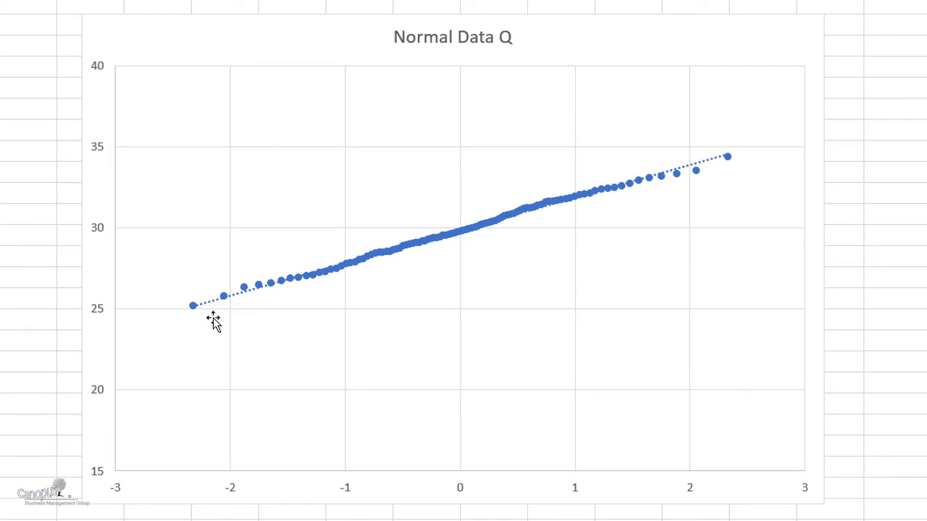
mouse_move(610, 129)
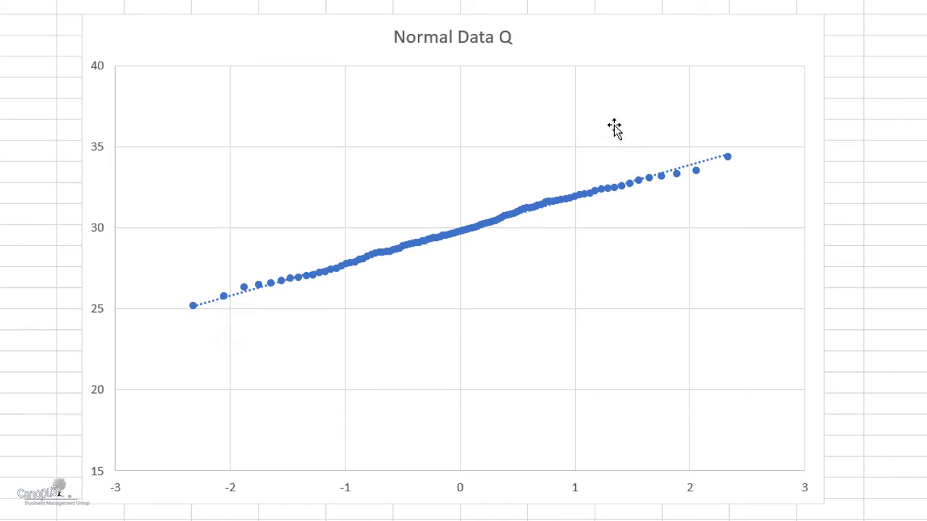
mouse_move(726, 163)
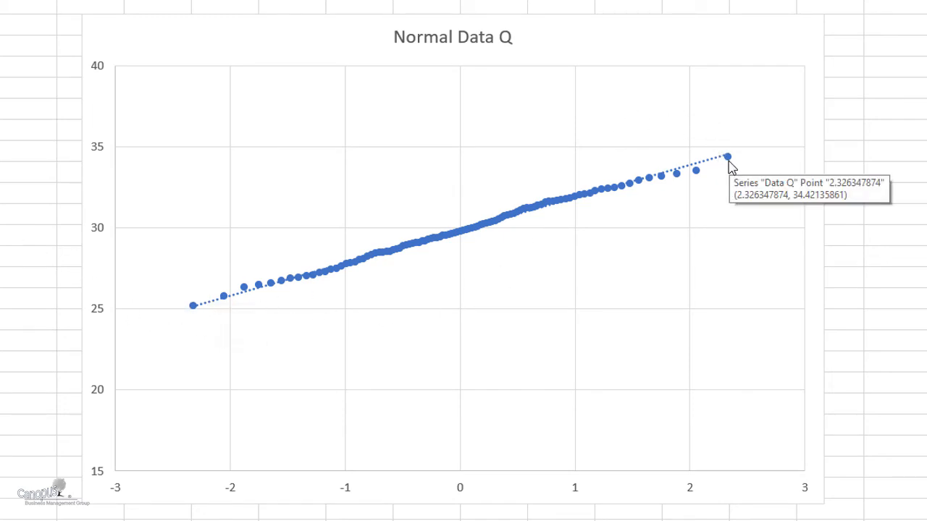
mouse_move(344, 283)
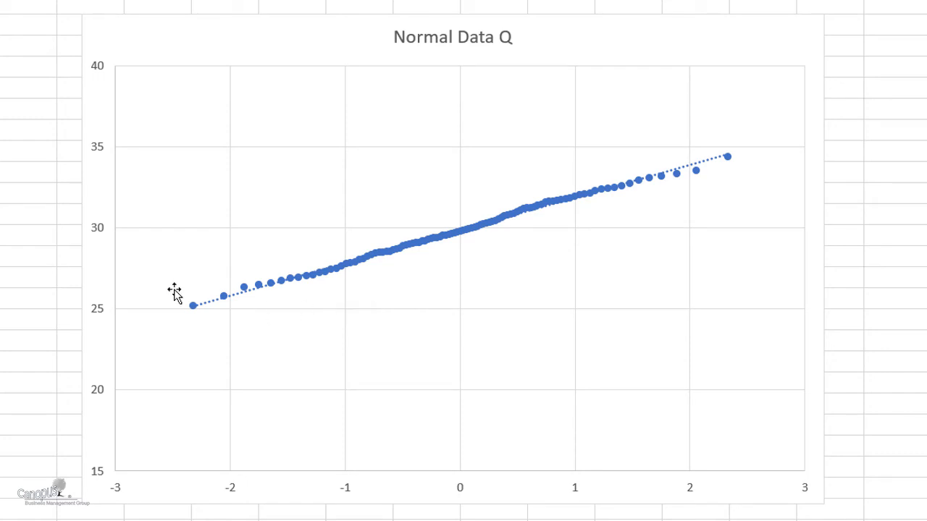
mouse_move(725, 163)
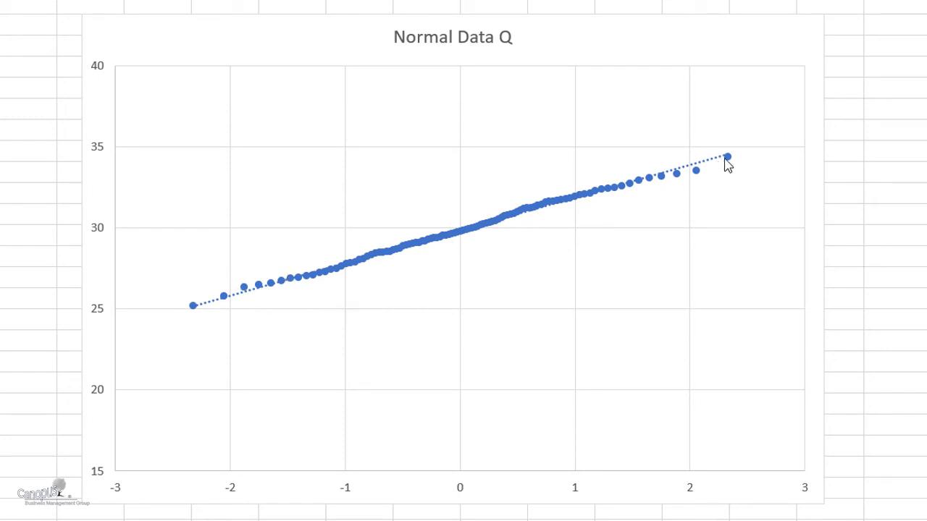
mouse_move(201, 321)
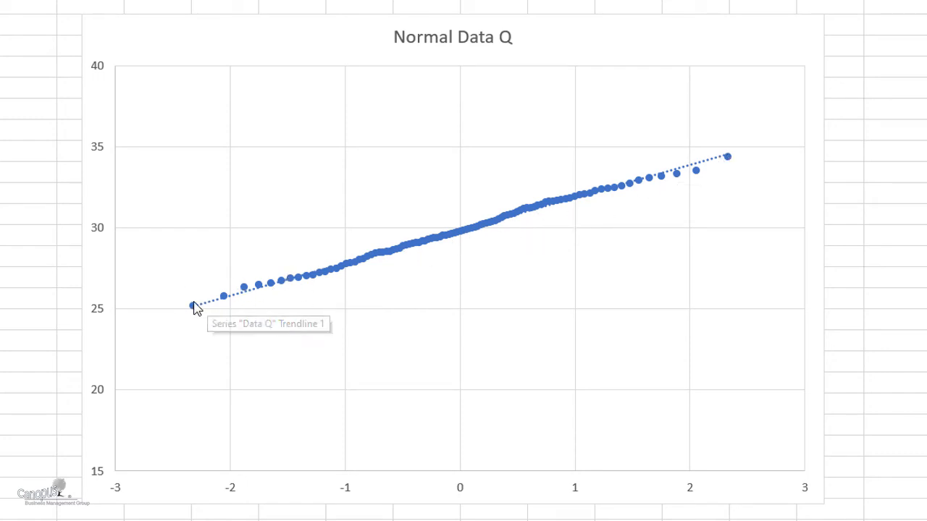
mouse_move(709, 169)
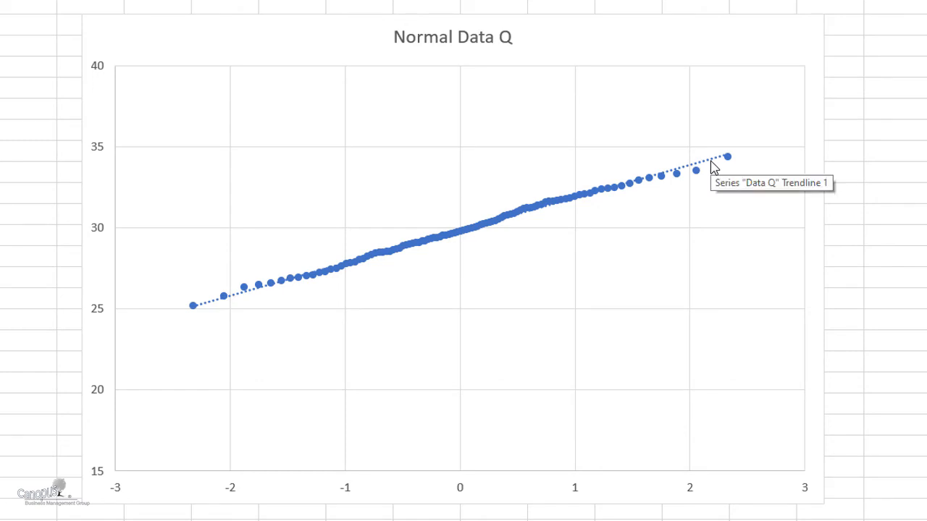
mouse_move(183, 261)
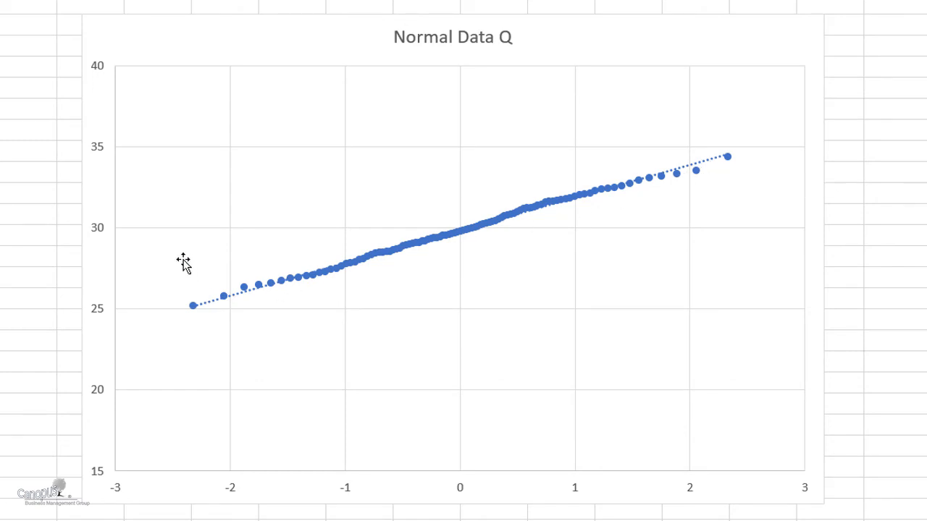
mouse_move(742, 295)
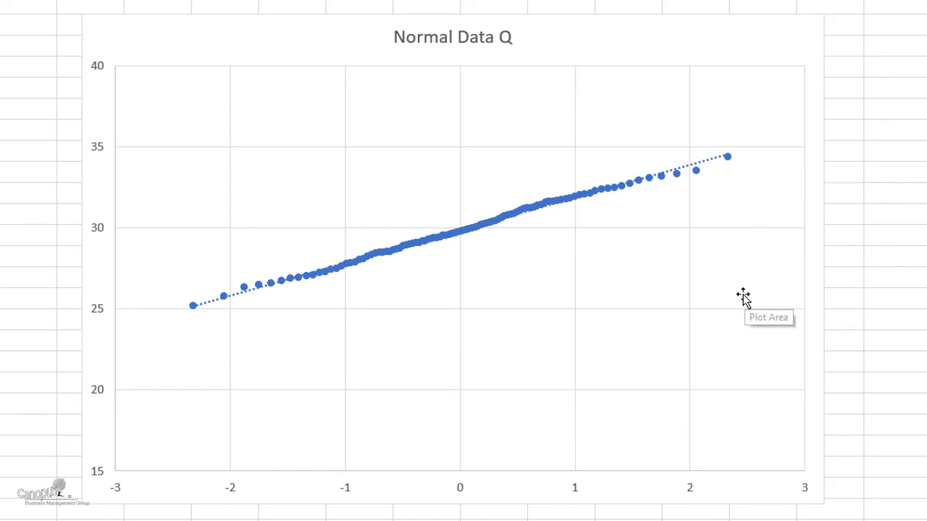
mouse_move(442, 283)
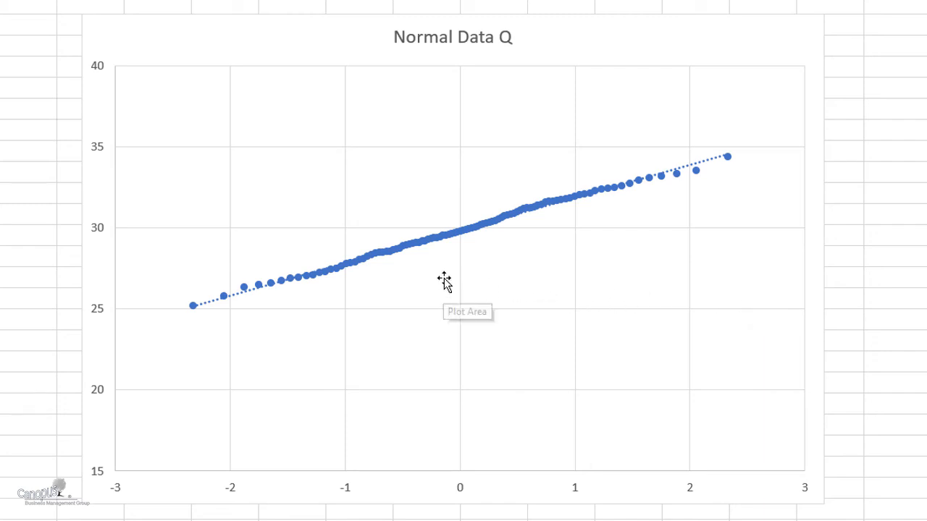
mouse_move(439, 272)
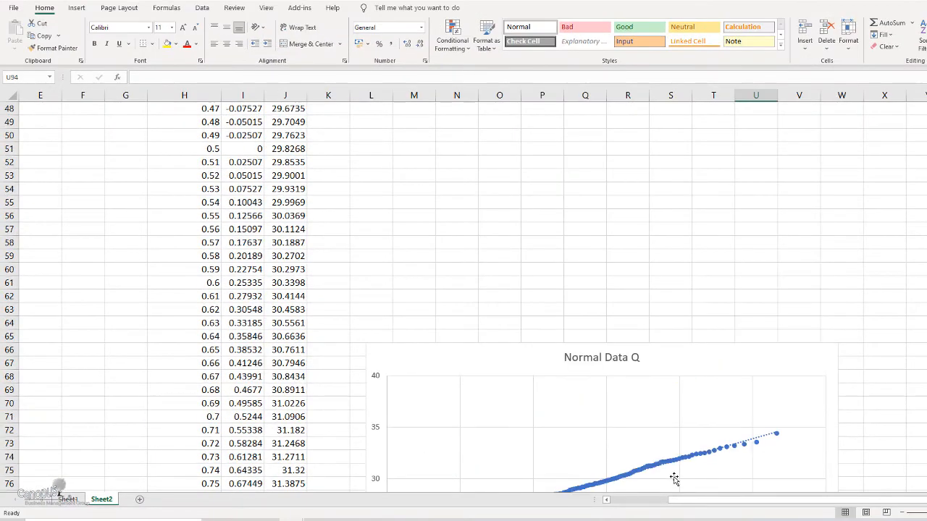
Copy the Skewed column from Sheet1 to replace the data on Sheet2.
left_click(66, 502)
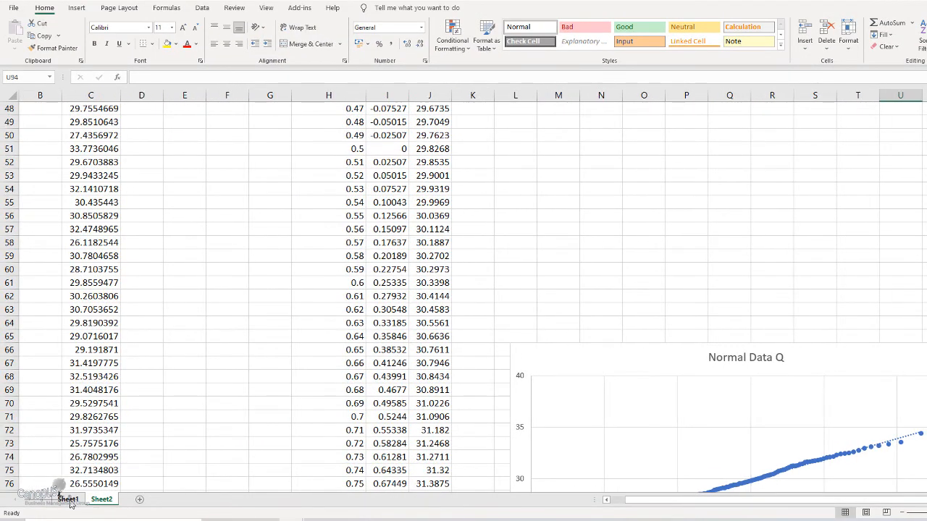
left_click(70, 499)
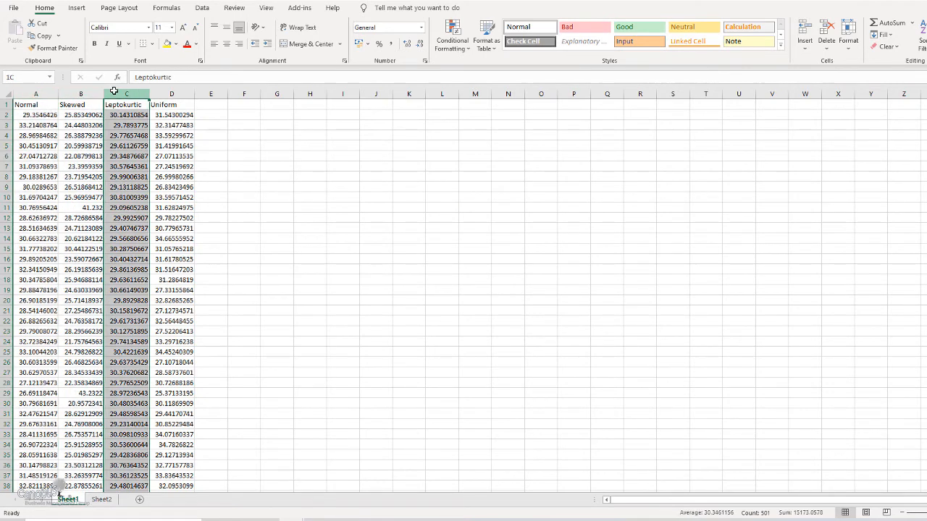
left_click(172, 104)
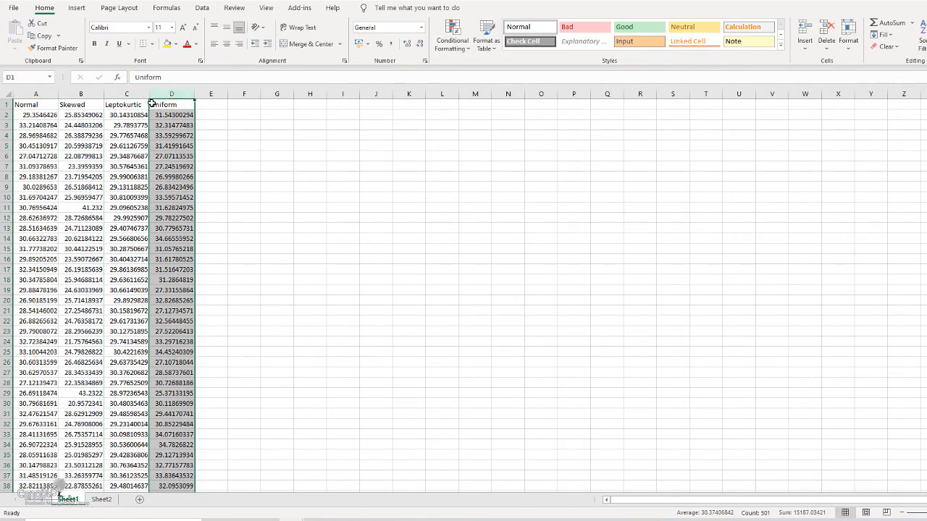
left_click(81, 103)
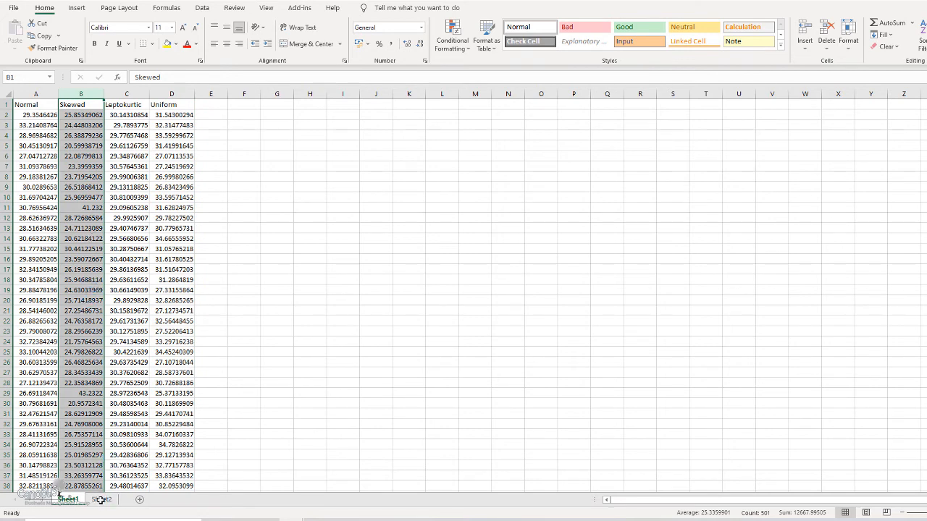
left_click(101, 501)
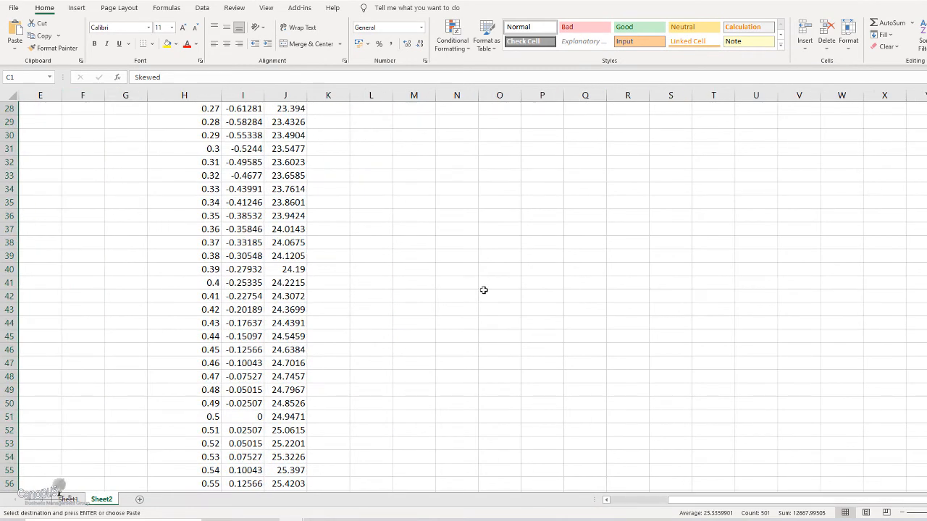
scroll("down", 3)
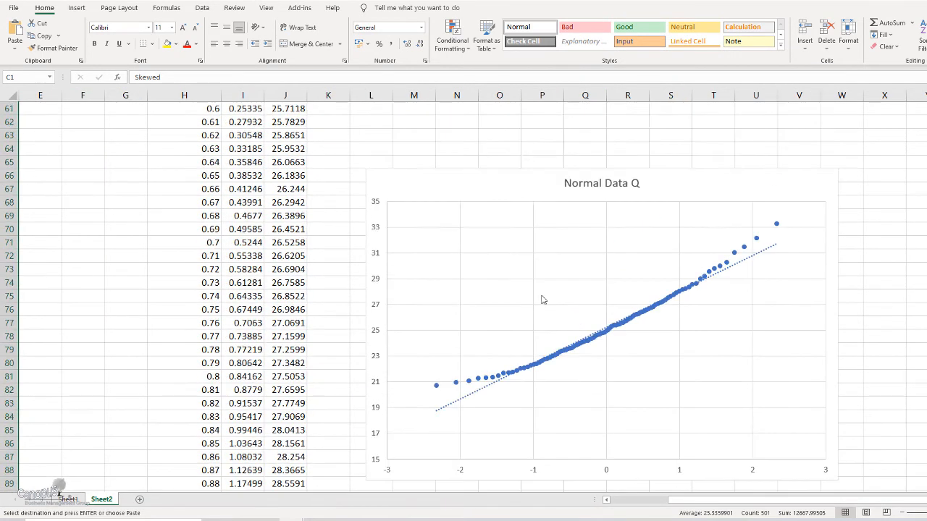
left_click(602, 182)
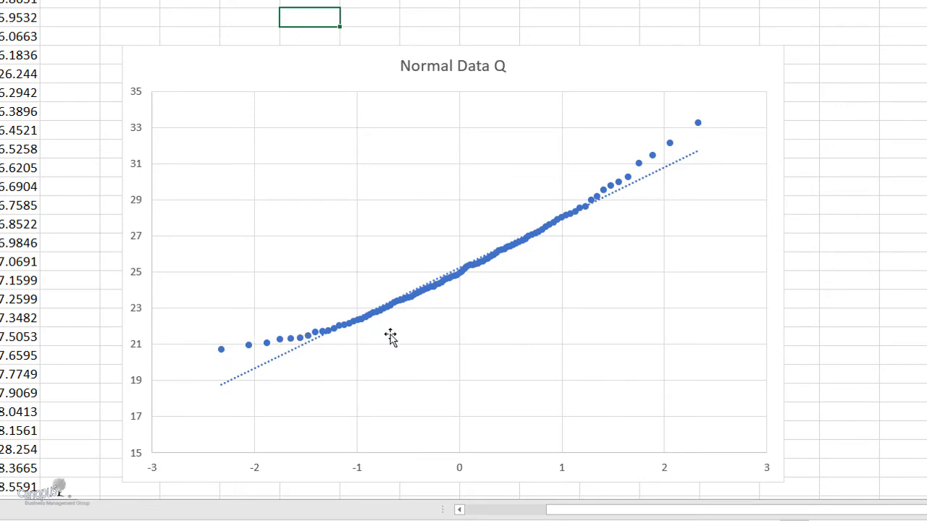
mouse_move(676, 172)
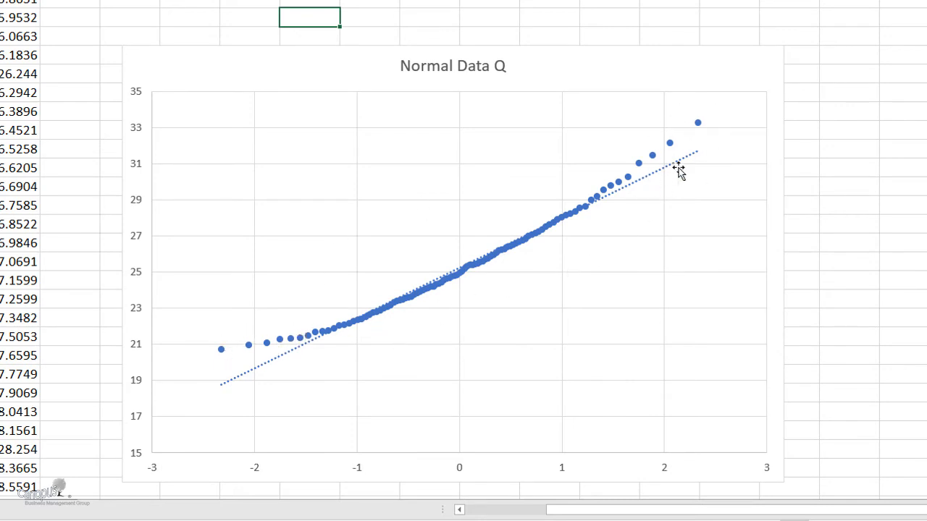
mouse_move(668, 143)
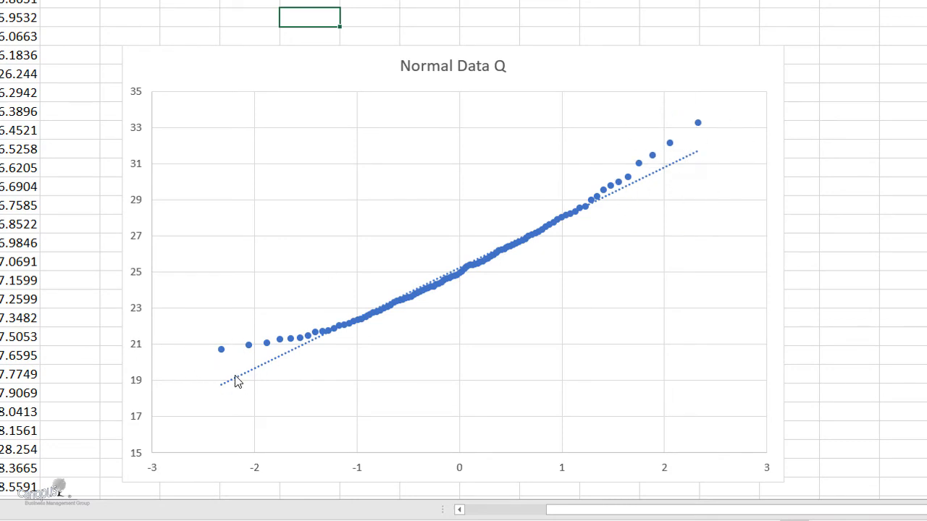
mouse_move(672, 183)
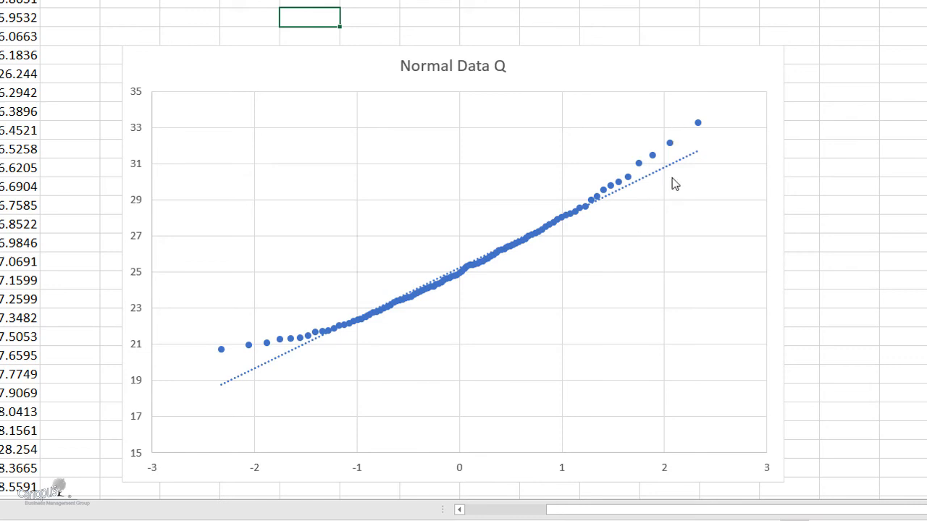
mouse_move(682, 123)
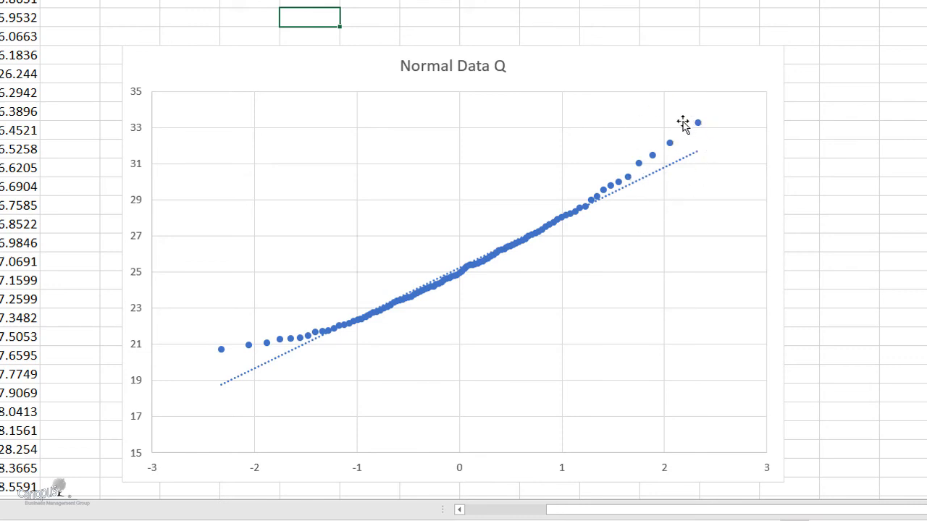
mouse_move(743, 137)
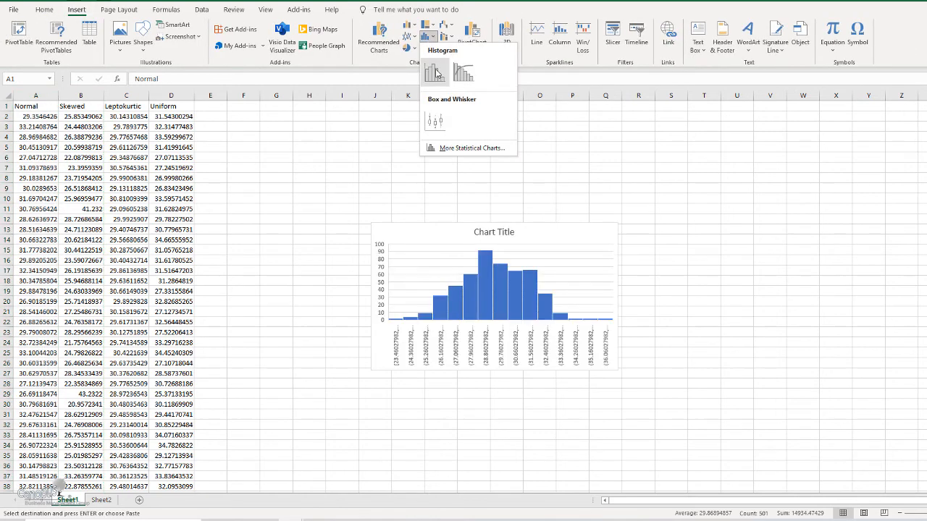
Insert a histogram on Sheet1, then select the Skewed data column.
left_click(417, 76)
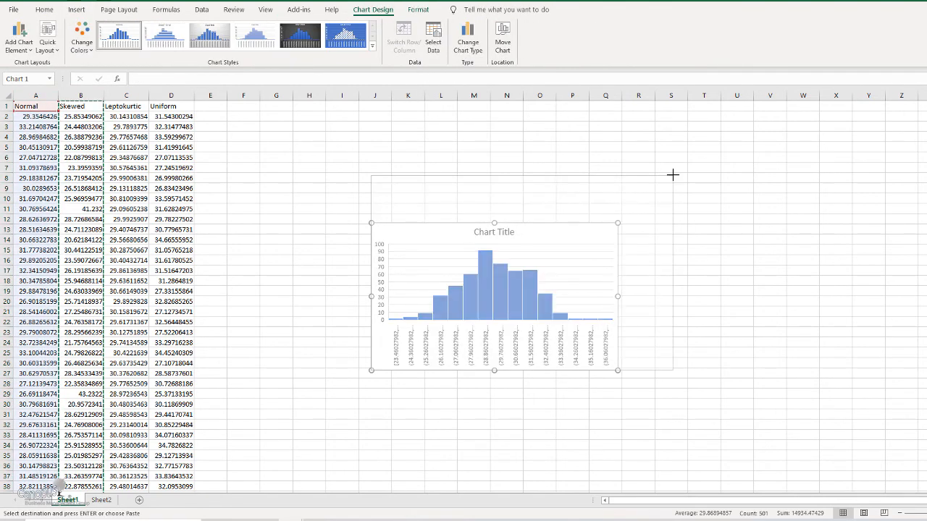
left_click(80, 94)
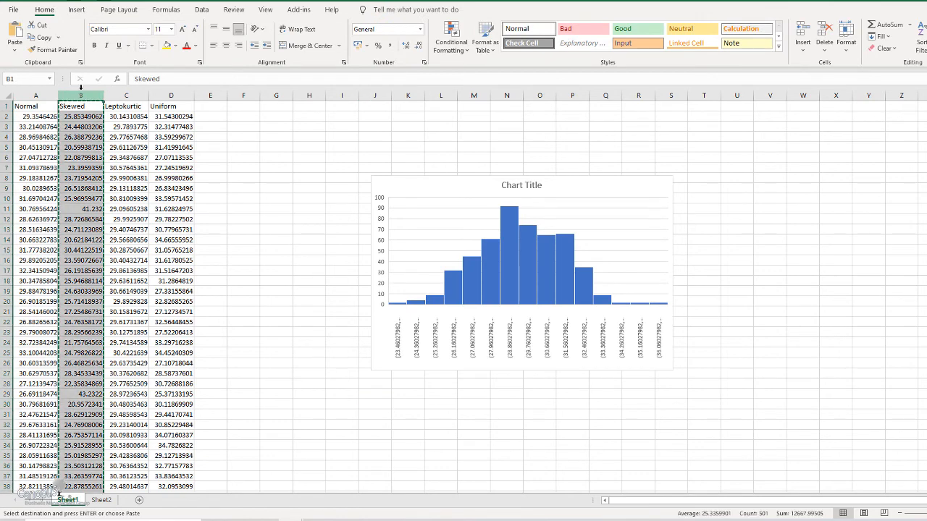
left_click(76, 7)
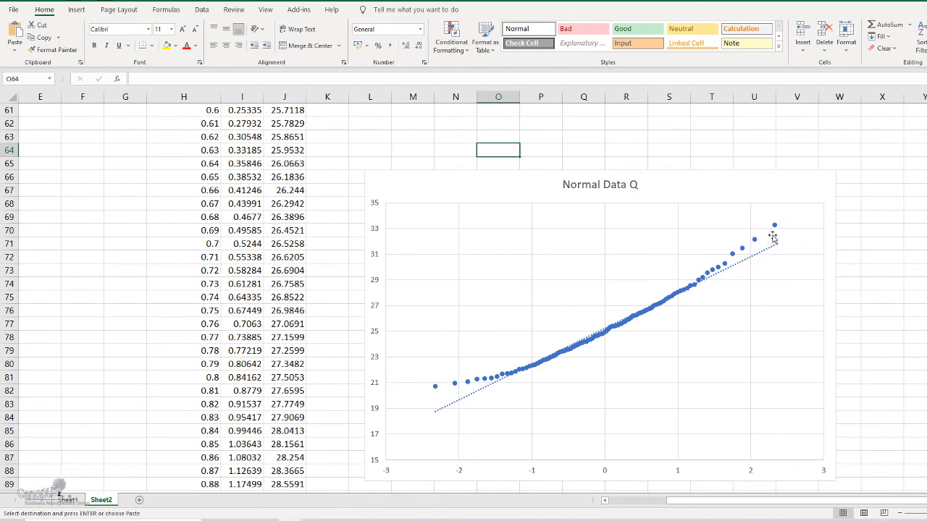
mouse_move(761, 258)
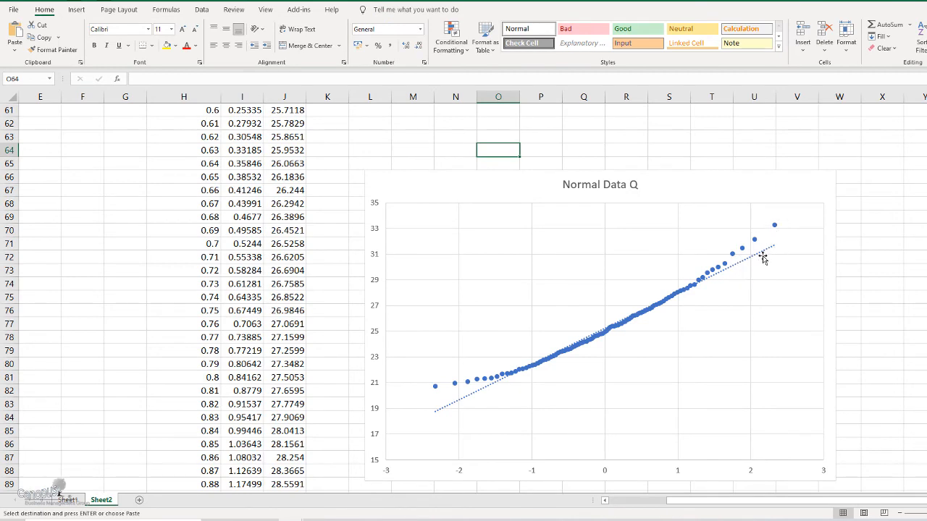
mouse_move(777, 249)
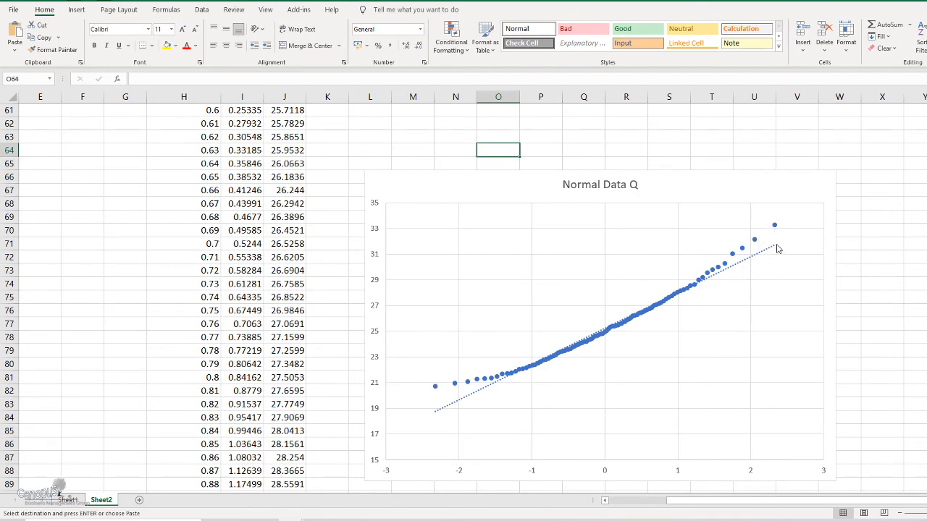
mouse_move(769, 245)
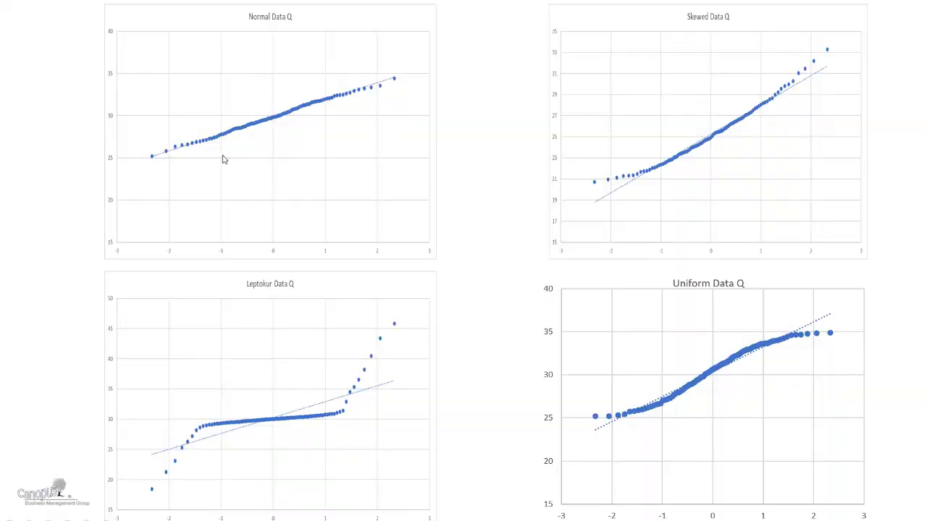
mouse_move(387, 438)
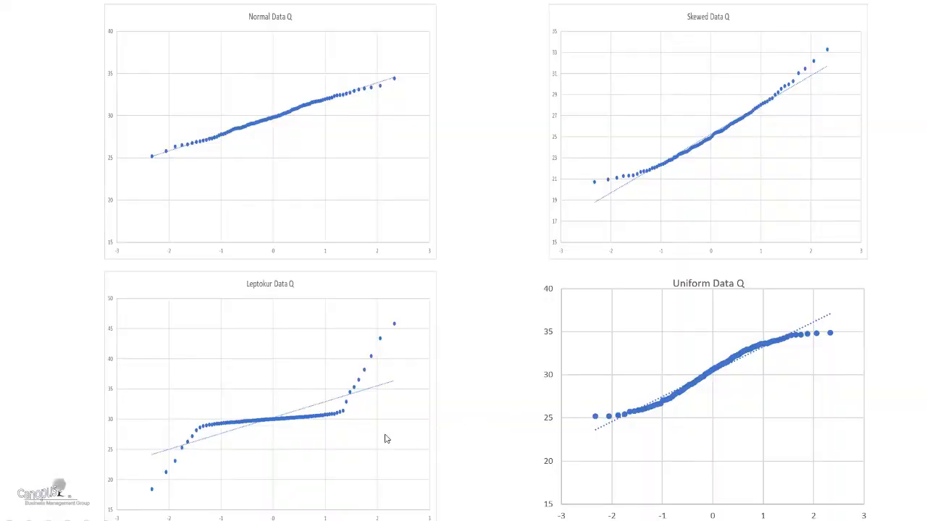
mouse_move(226, 427)
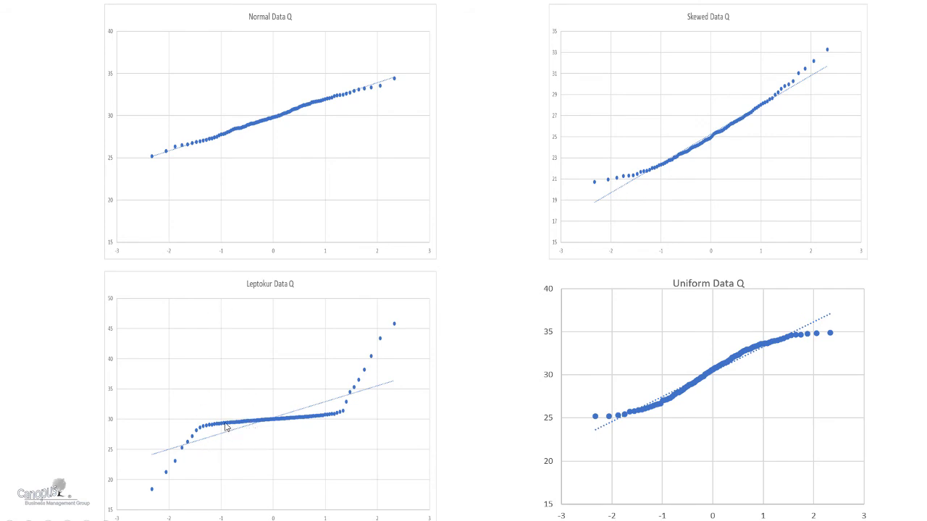
mouse_move(249, 406)
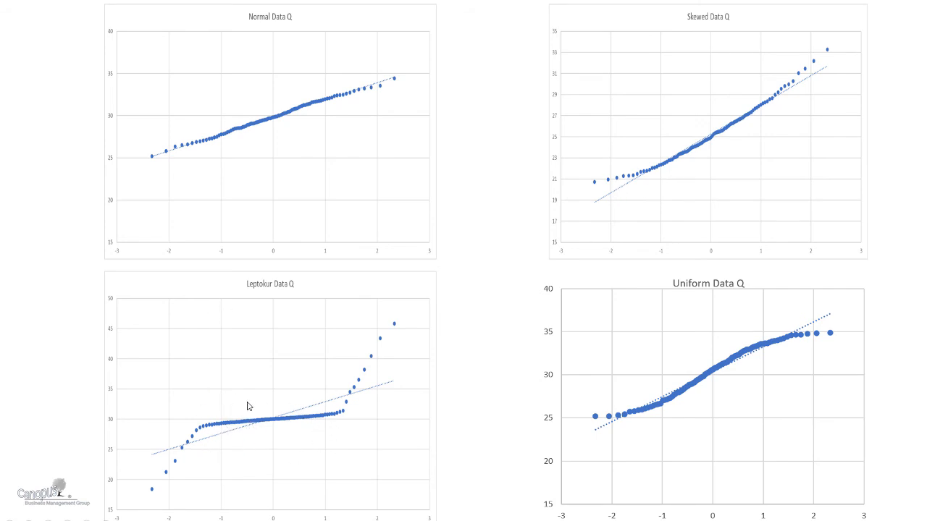